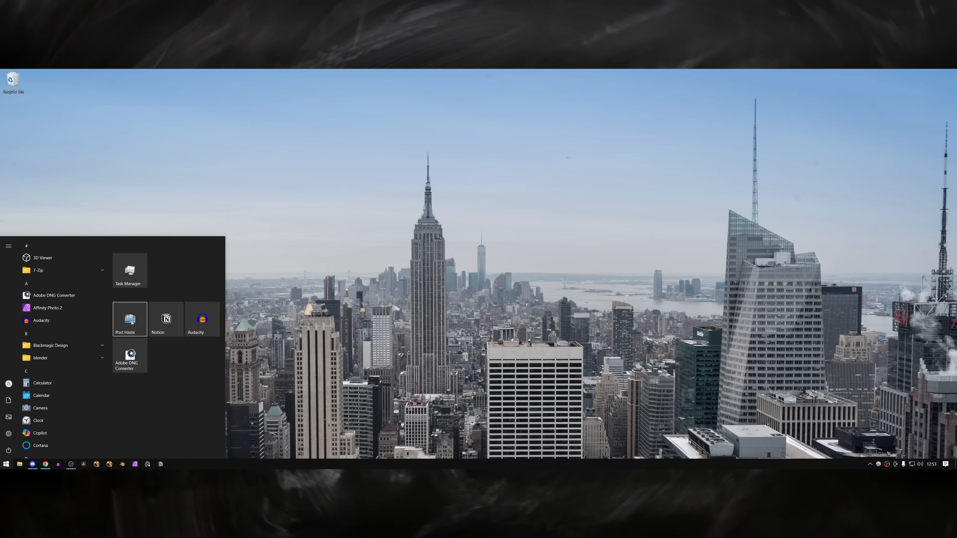
# Launch Post Haste and review the VFX Project template's nuke renders and sh000 publish folders
pyautogui.click(129, 318)
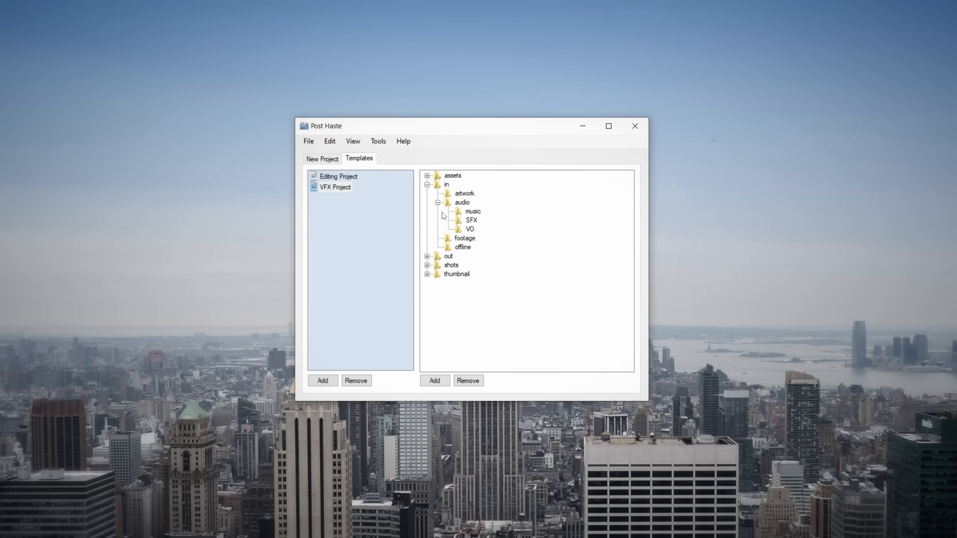
pyautogui.click(437, 202)
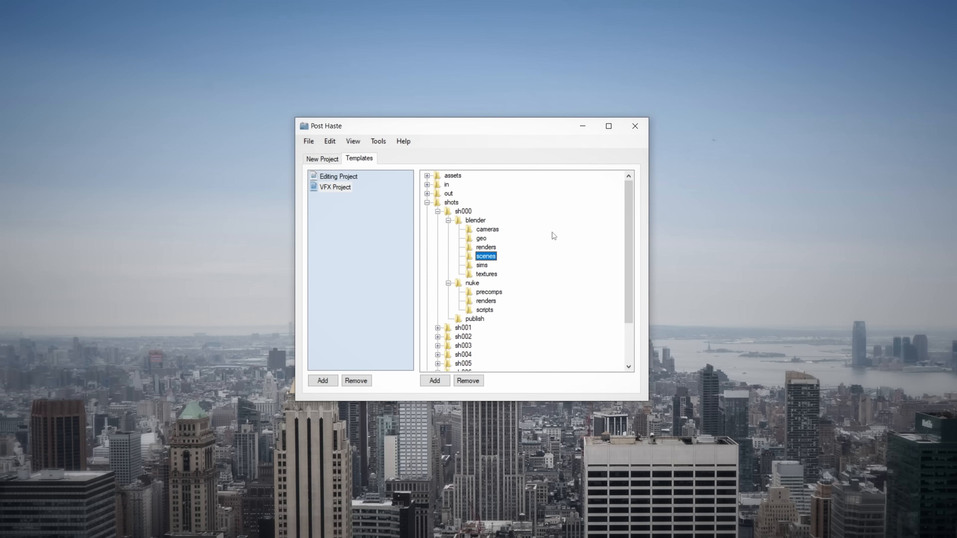
pyautogui.click(486, 300)
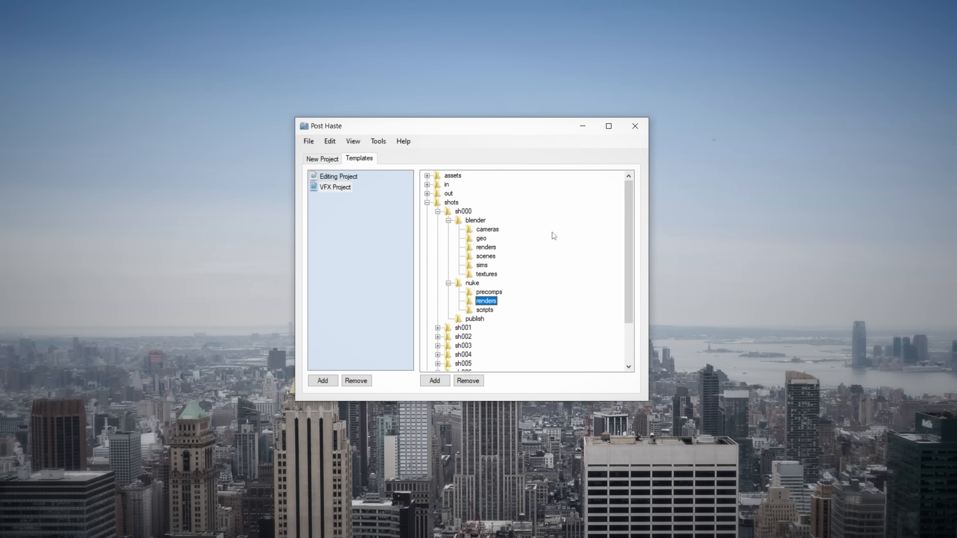
pyautogui.click(475, 319)
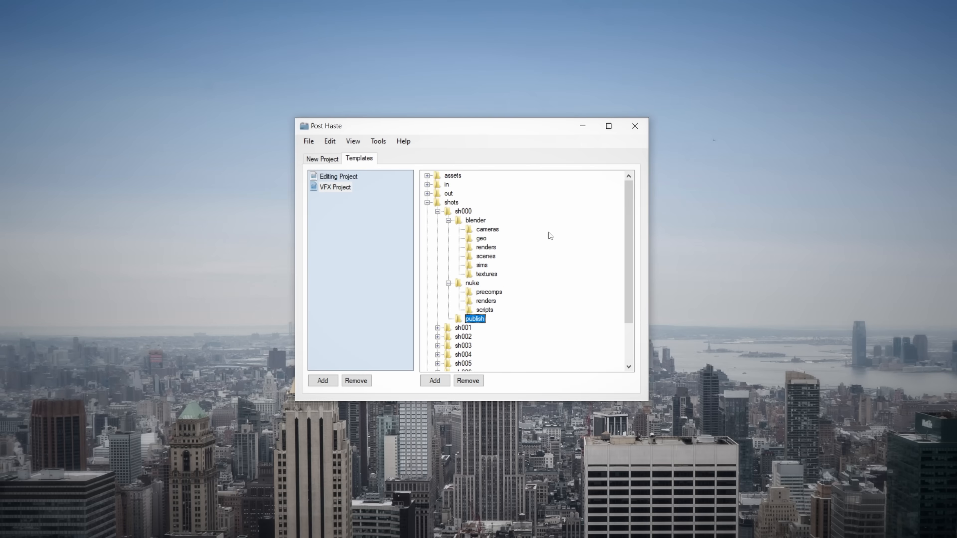
# Create a new project named 'Workflow Vid' from the VFX Project template
pyautogui.click(323, 159)
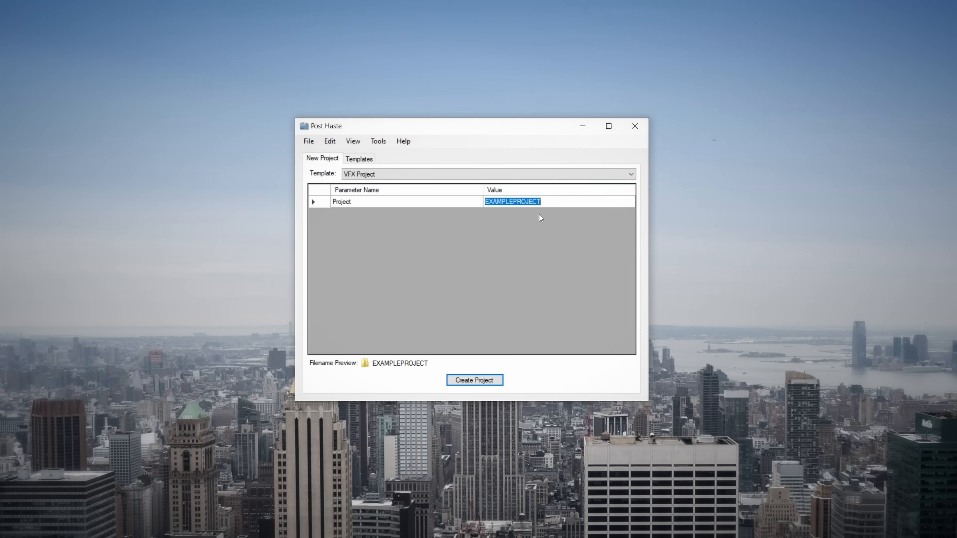
pyautogui.write('Workflow Vid')
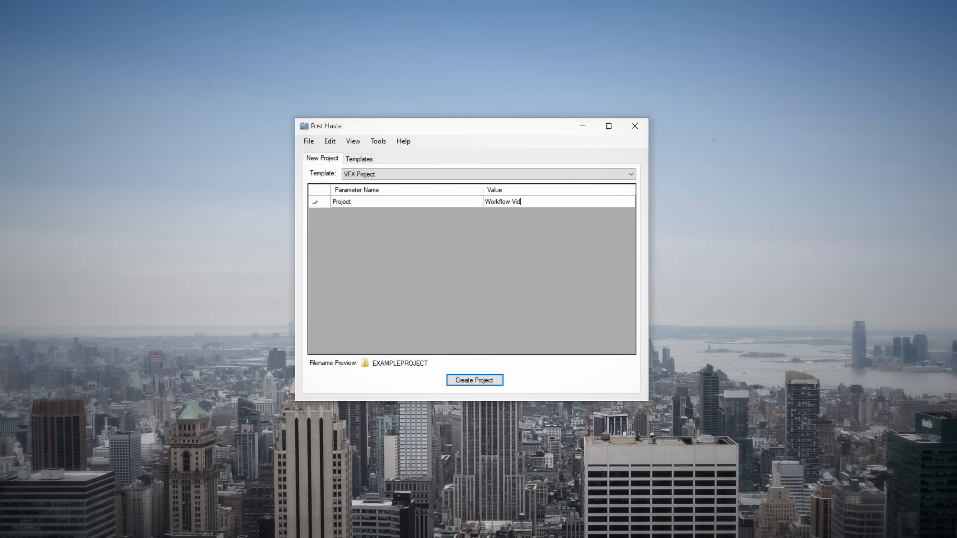
pyautogui.click(474, 379)
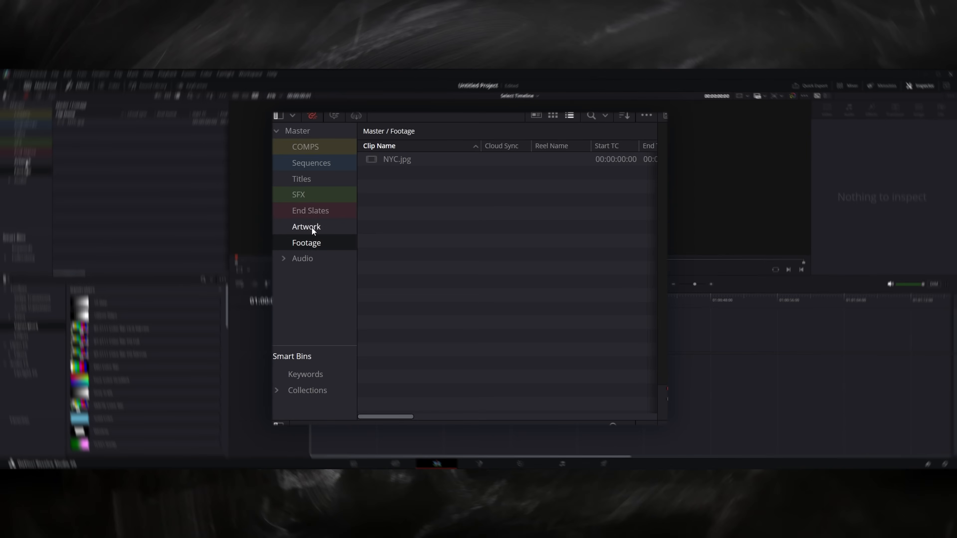
# Add the raw Footage clips to the timeline, name them sh001 and rename the timeline WFL
pyautogui.click(311, 162)
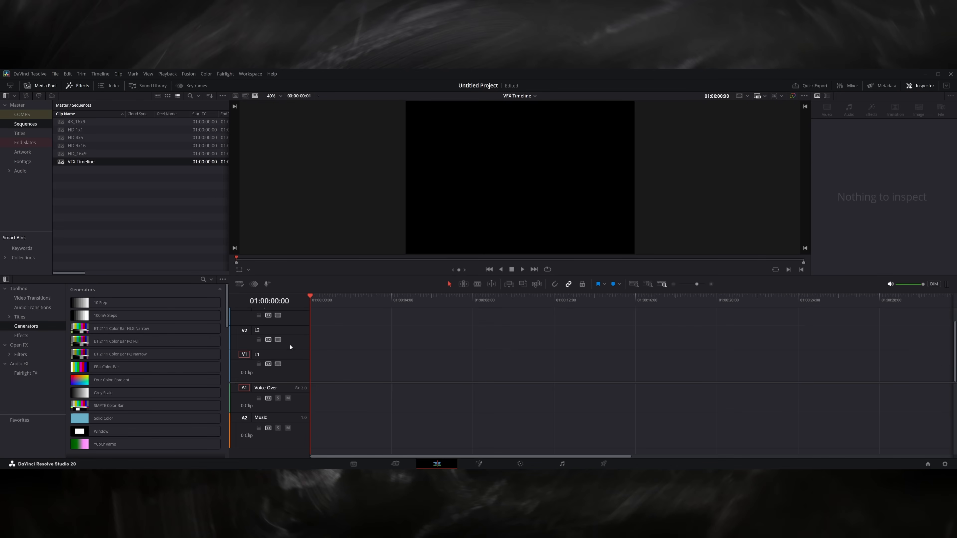
pyautogui.click(22, 161)
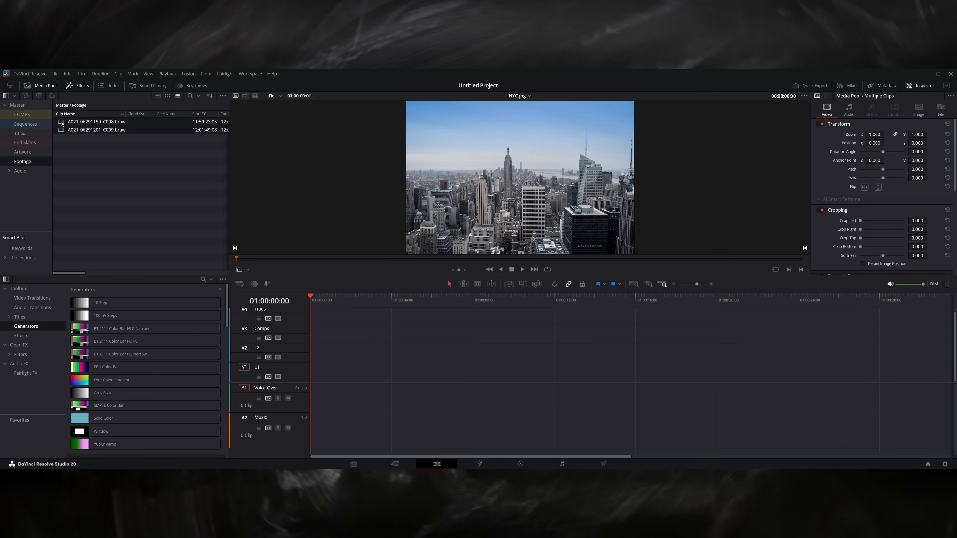
pyautogui.click(96, 122)
pyautogui.write('sh')
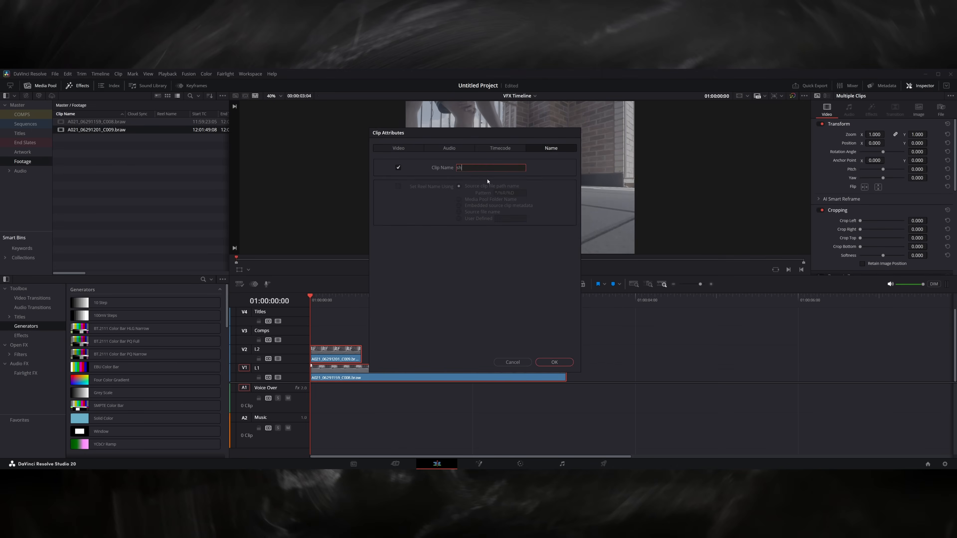
pyautogui.click(553, 362)
pyautogui.write('WFL')
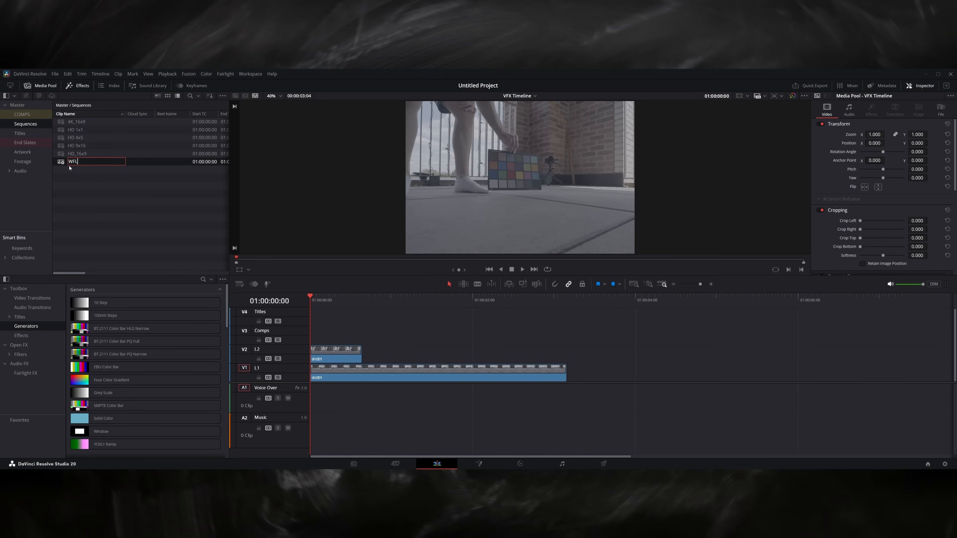
pyautogui.click(22, 161)
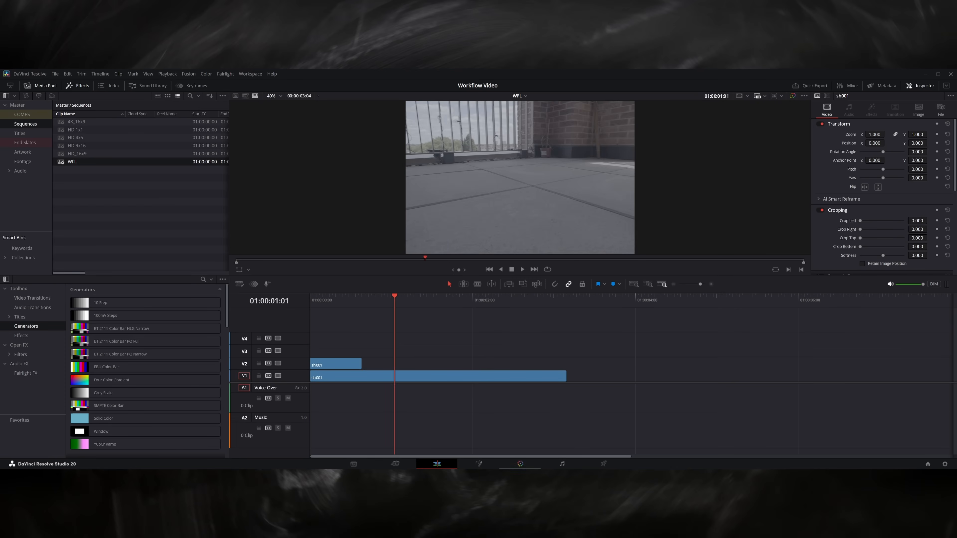
# Add an ACES Transform to the grade node with Blackmagic Design Film Gen 5 as input transform
pyautogui.click(520, 464)
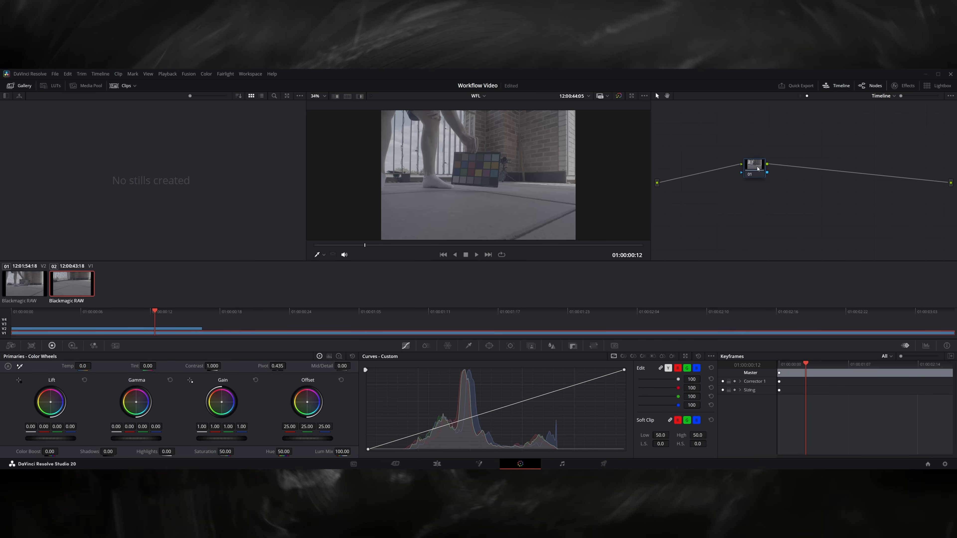
pyautogui.click(848, 96)
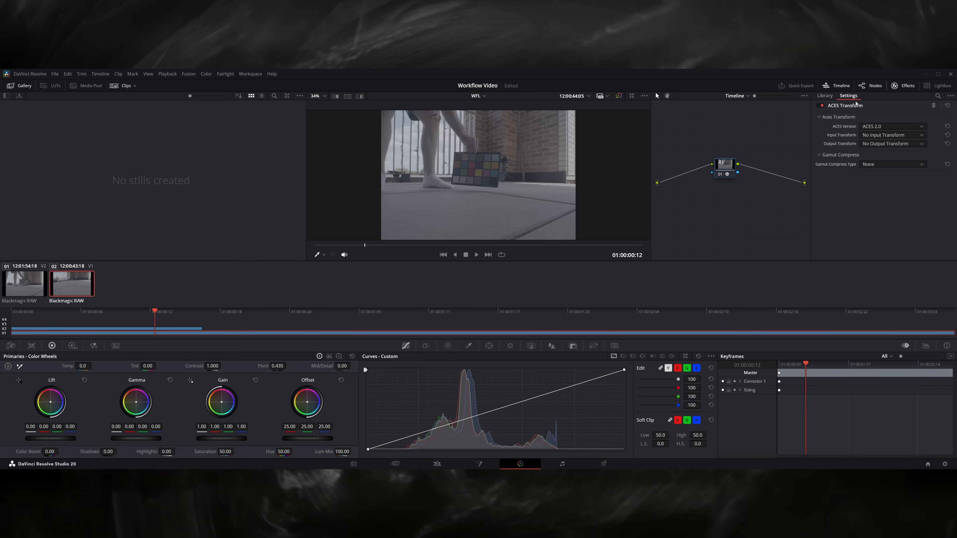
pyautogui.click(891, 135)
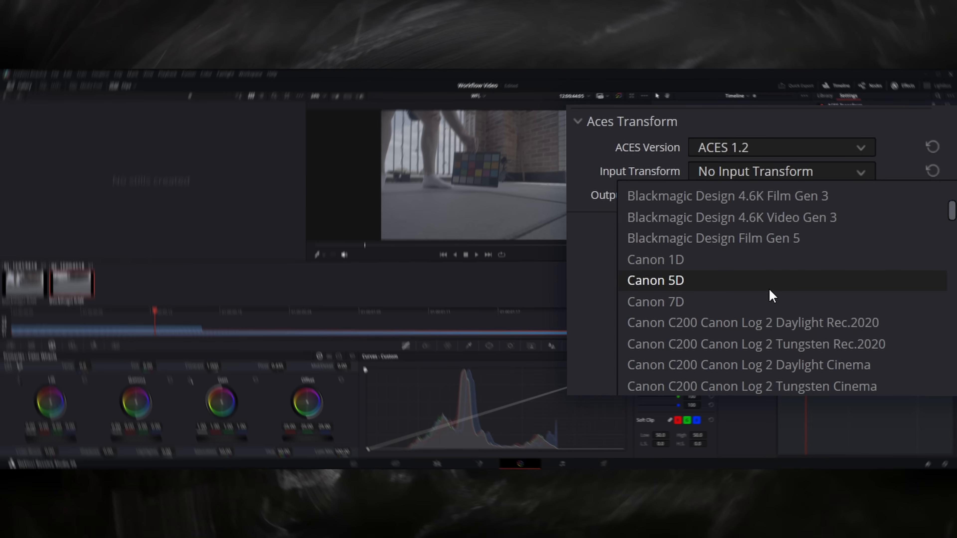
pyautogui.click(712, 238)
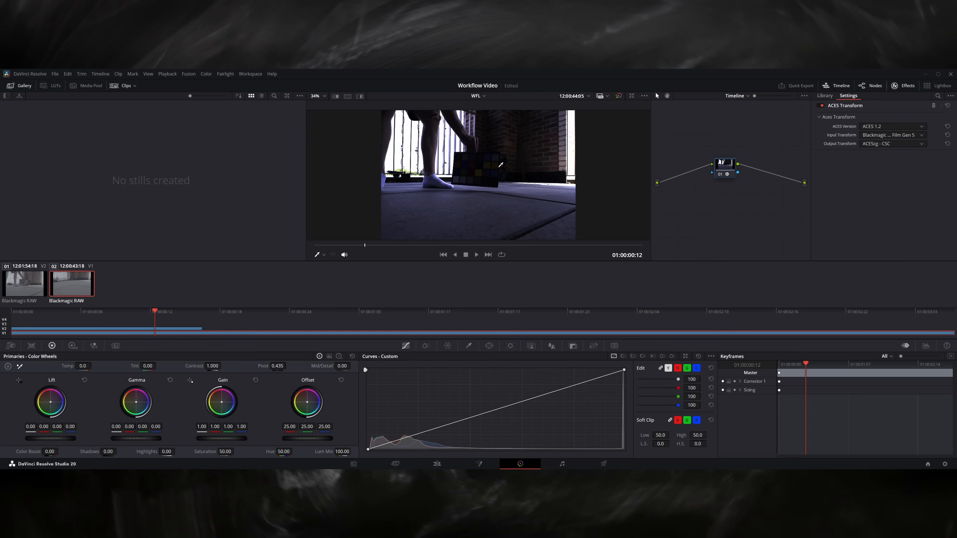
pyautogui.moveTo(225, 319)
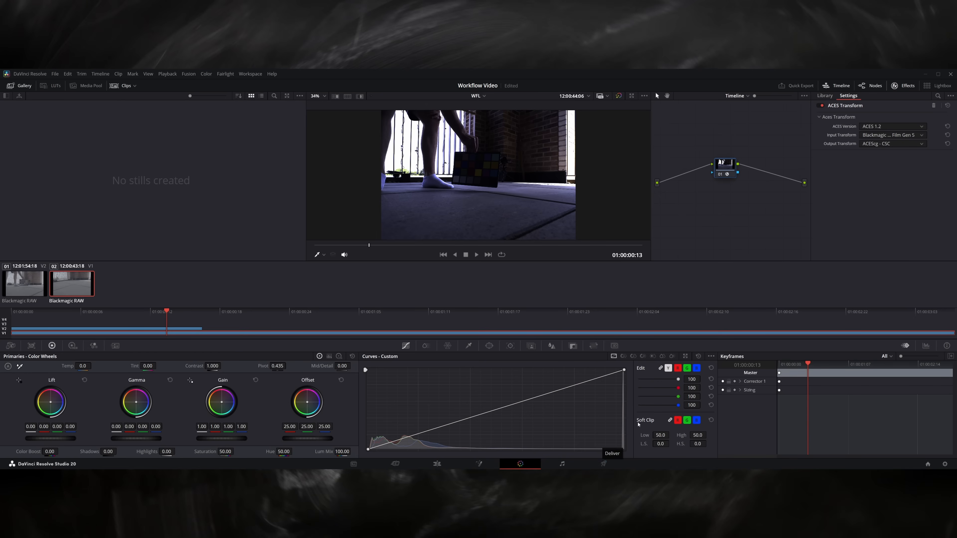
# Load the EXR Publish render preset on the Deliver page
pyautogui.click(520, 464)
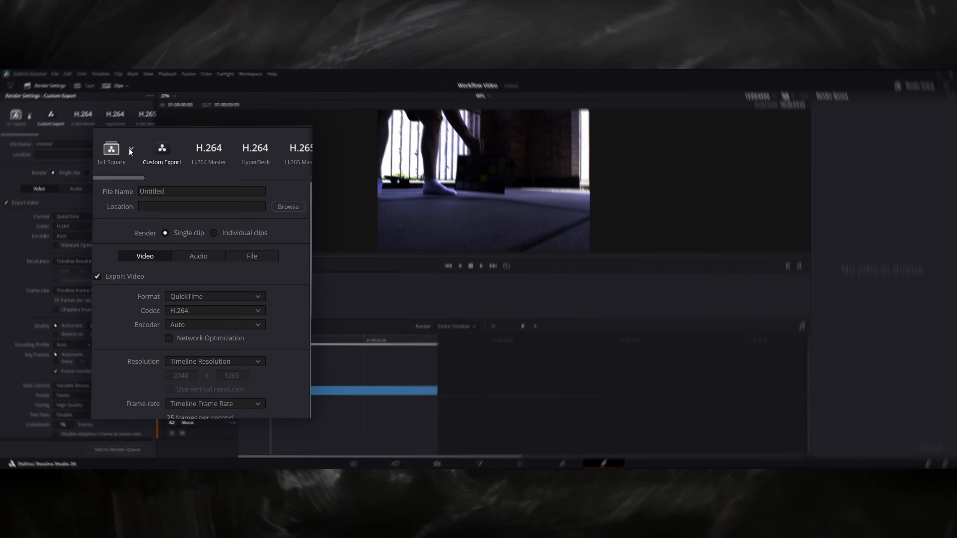
pyautogui.click(130, 148)
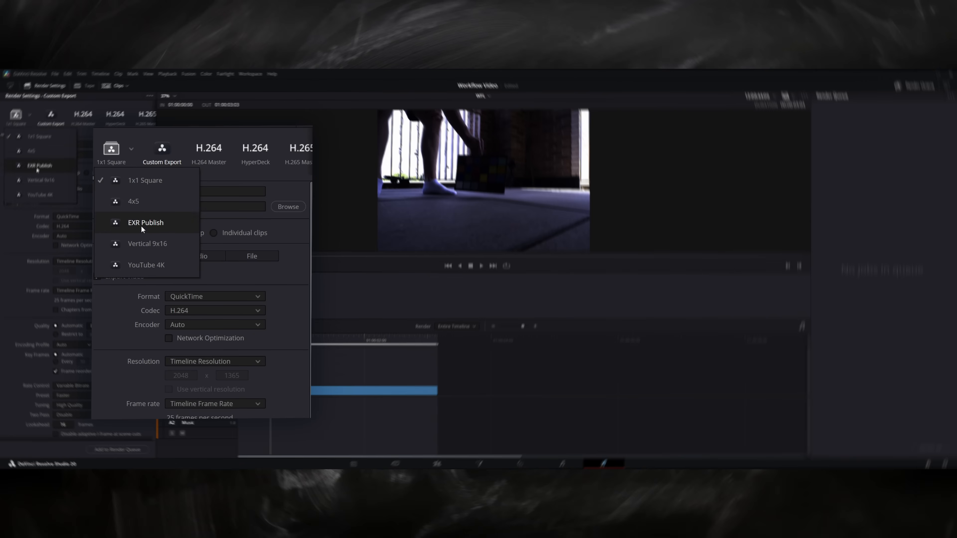
pyautogui.click(146, 223)
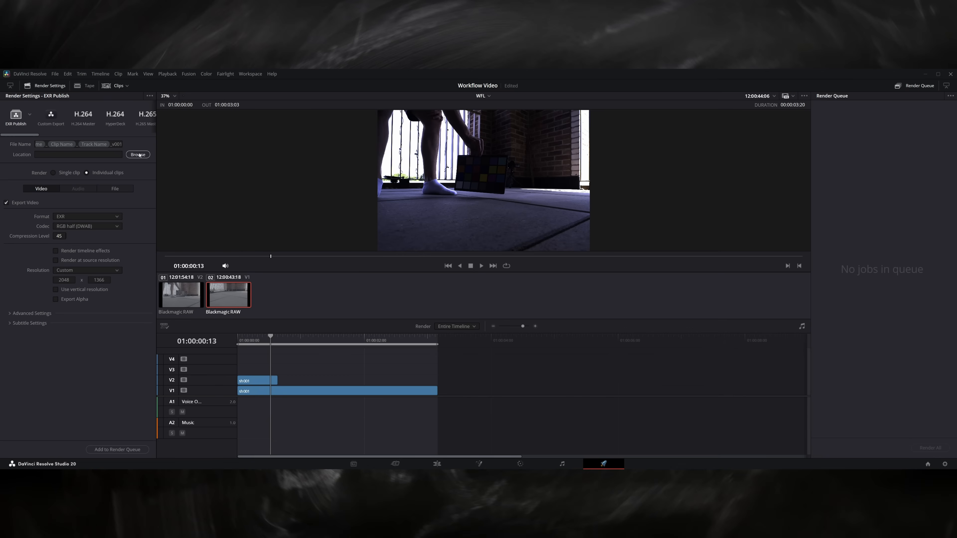
# Point the render at shots\sh001\publish using %Clip Name in the path and queue the job
pyautogui.click(138, 154)
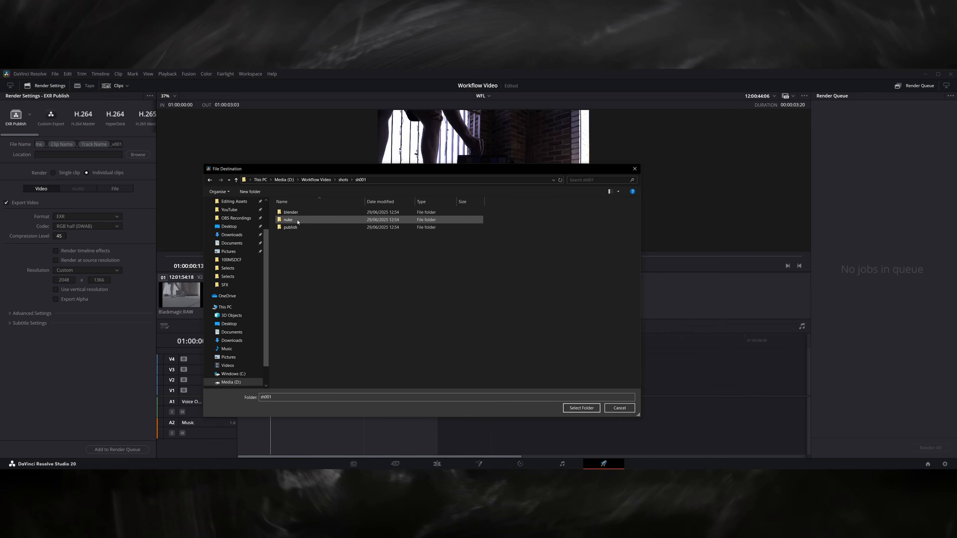
pyautogui.doubleClick(290, 227)
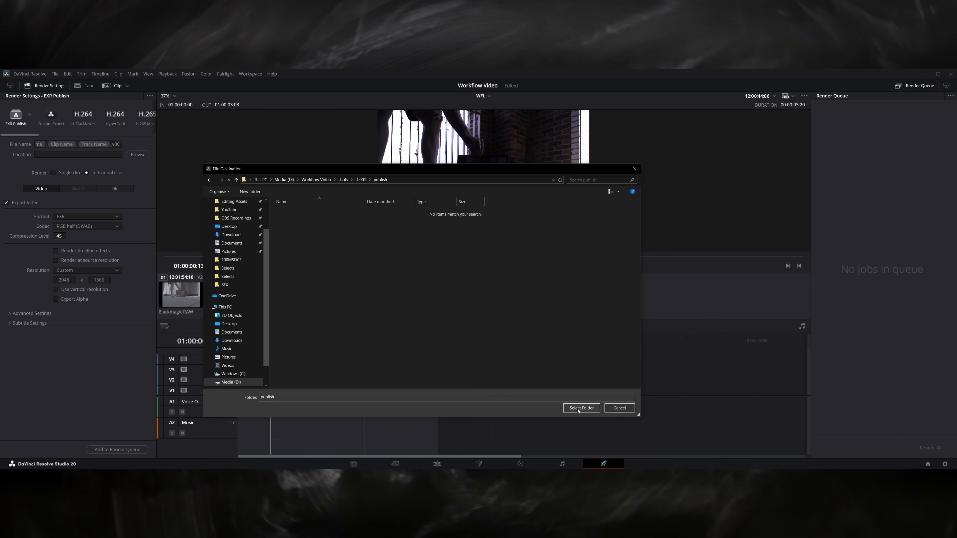
pyautogui.click(580, 408)
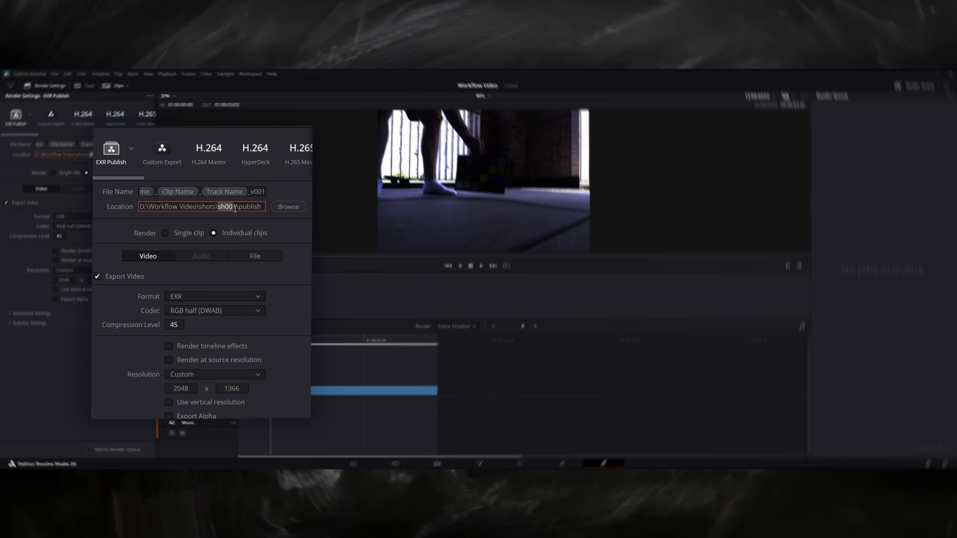
pyautogui.click(233, 206)
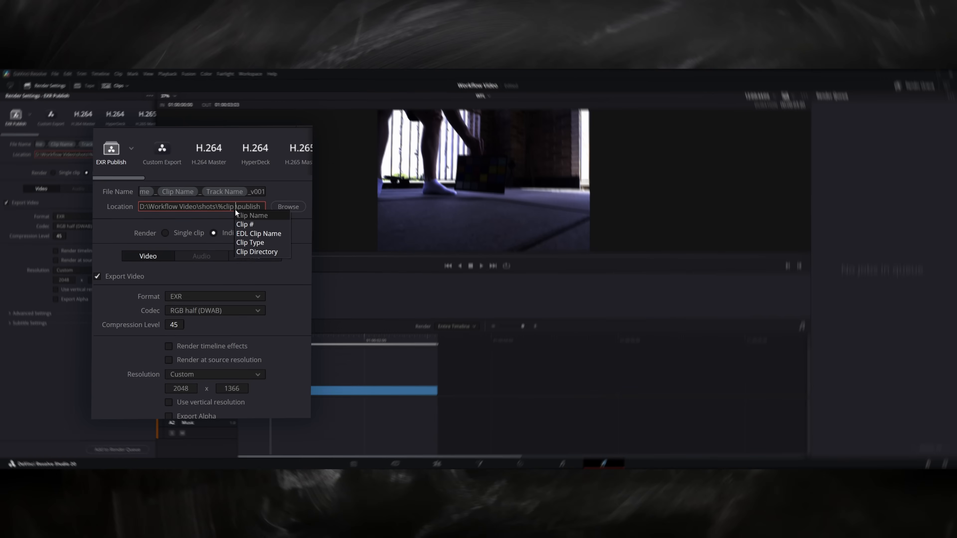
pyautogui.click(253, 215)
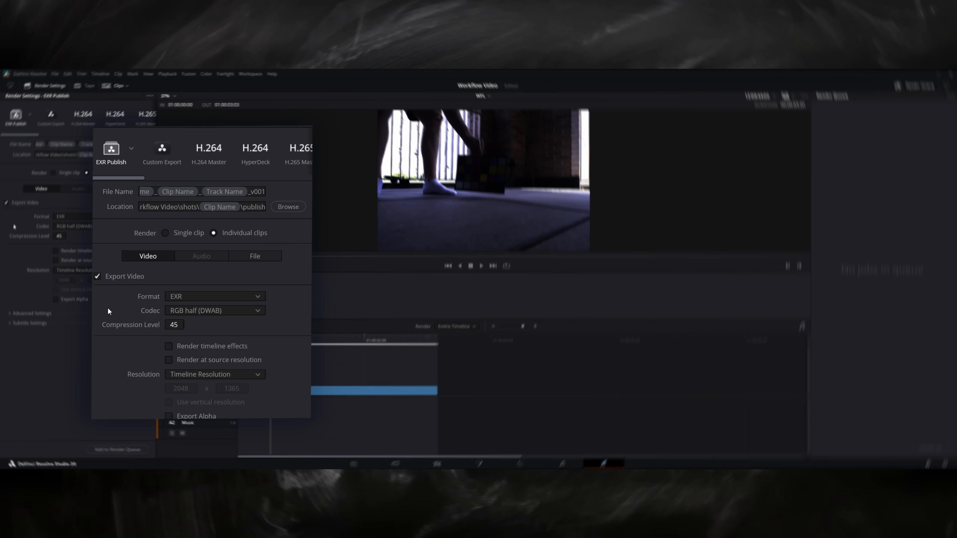
pyautogui.moveTo(210, 316)
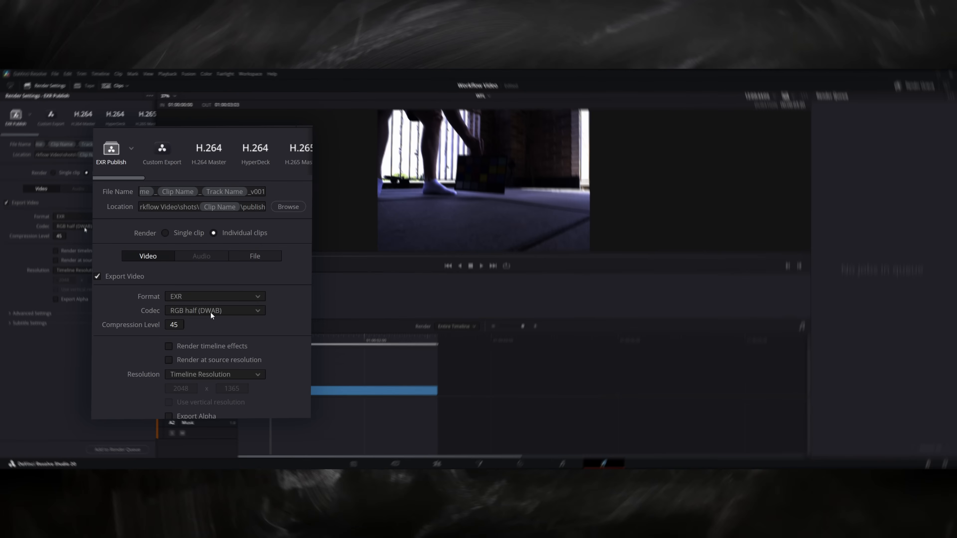
pyautogui.moveTo(206, 314)
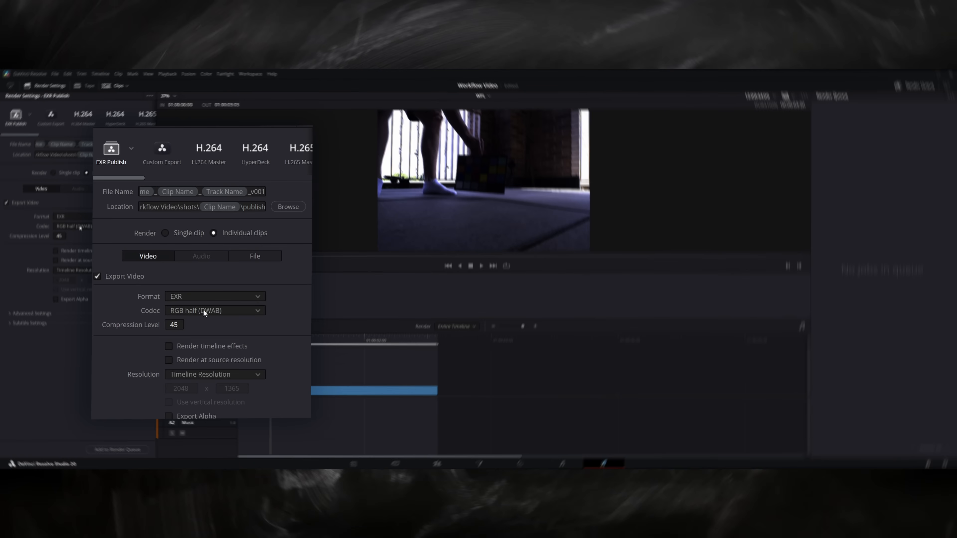
pyautogui.moveTo(180, 379)
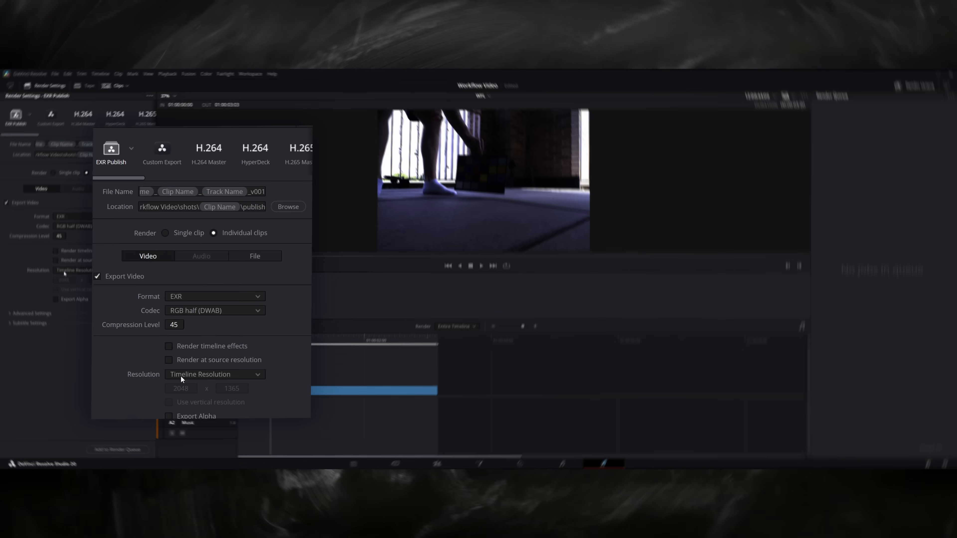
pyautogui.click(117, 450)
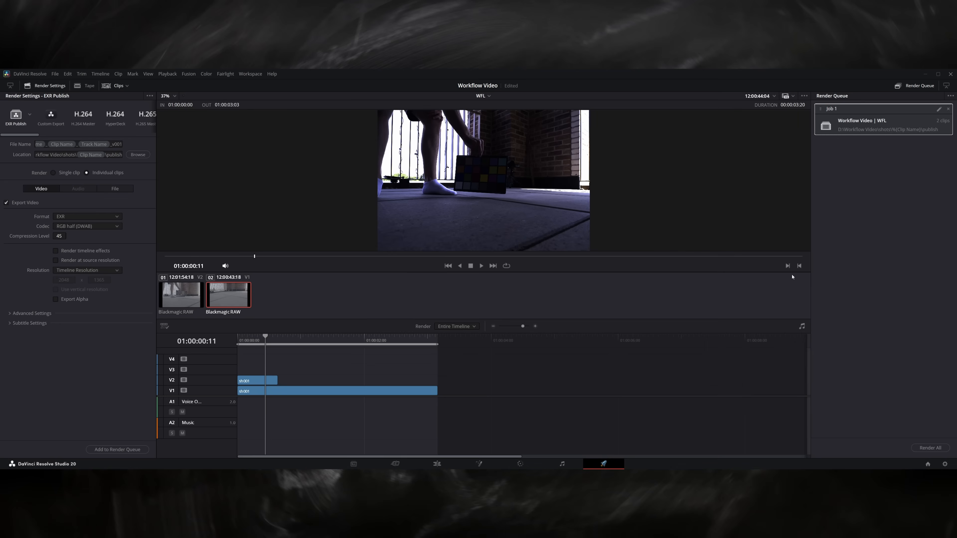
# Read the published EXR sequence and set the CameraTracker ground plane from the selected floor tracks
pyautogui.click(928, 448)
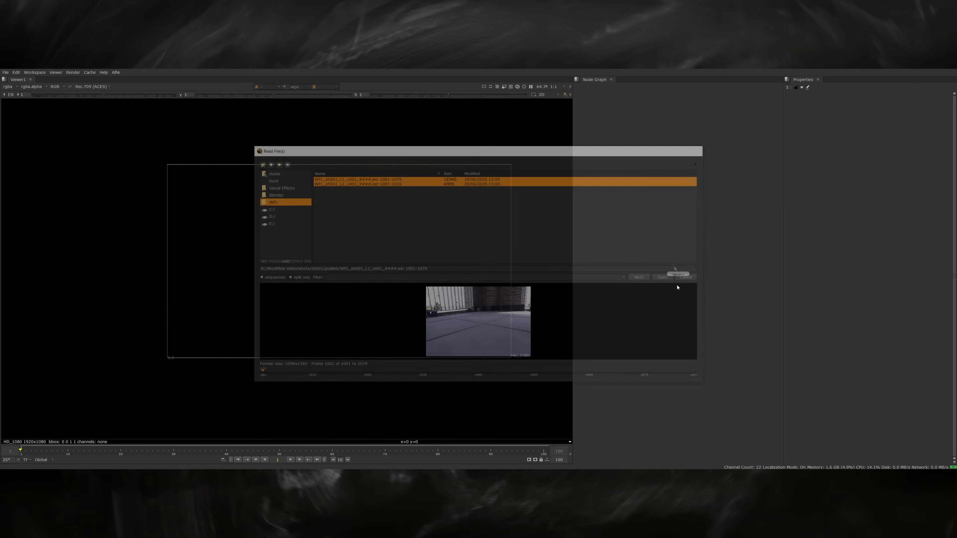
pyautogui.click(662, 278)
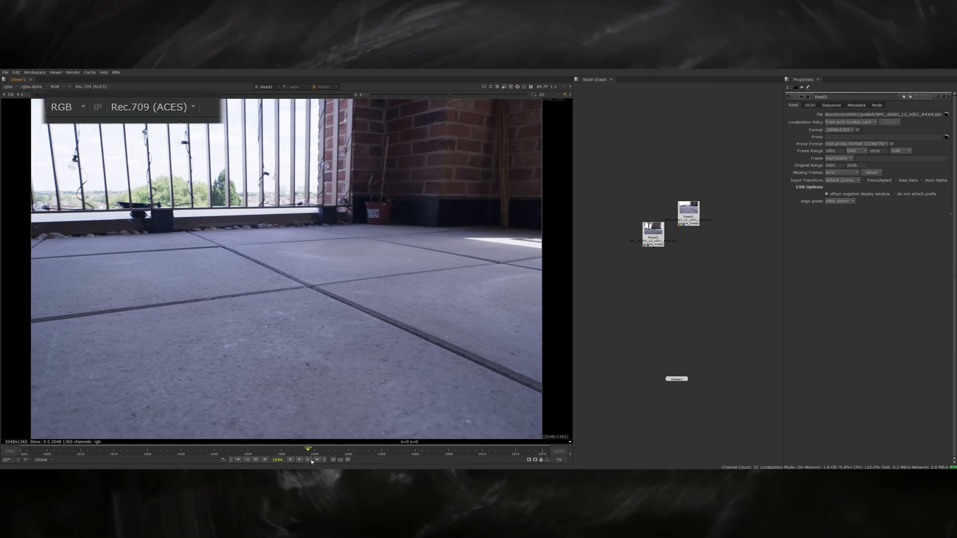
pyautogui.click(832, 195)
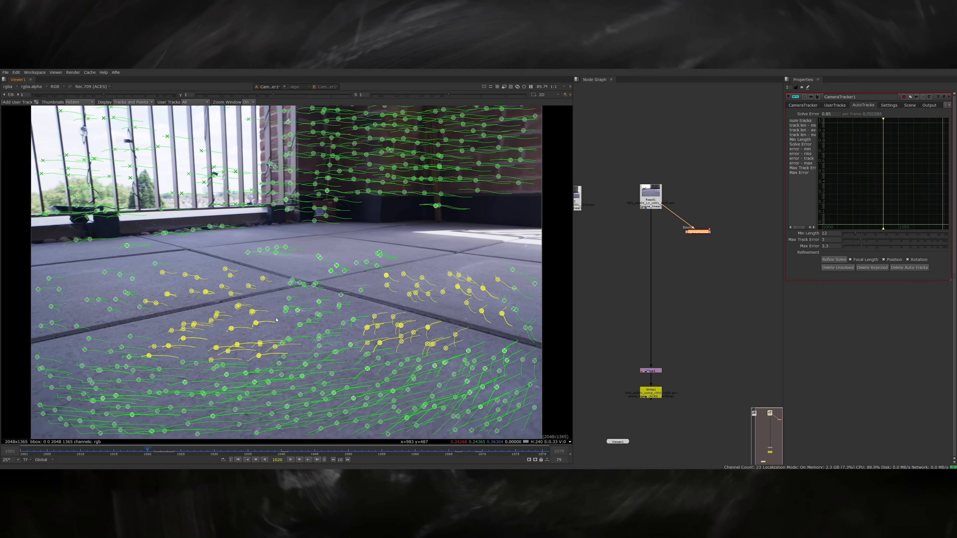
pyautogui.rightClick(346, 355)
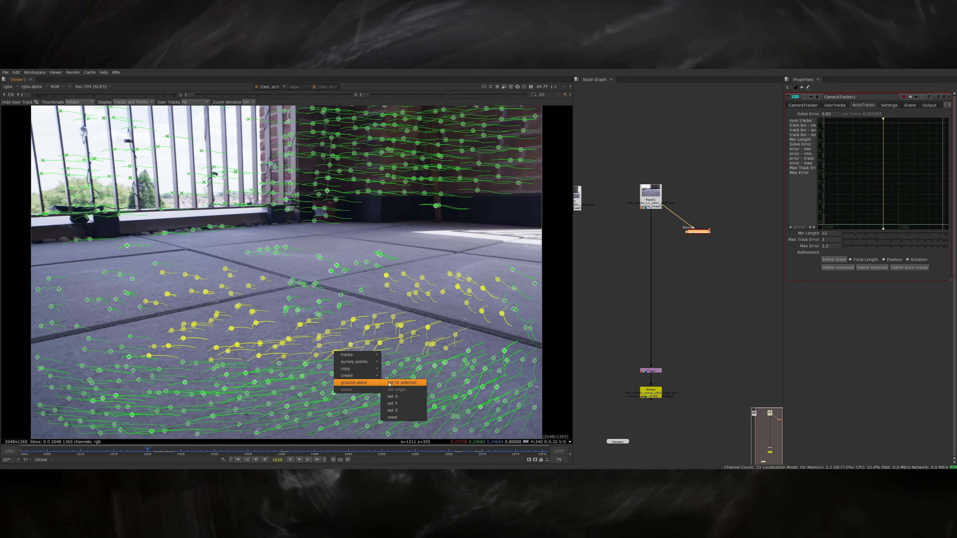
pyautogui.click(400, 383)
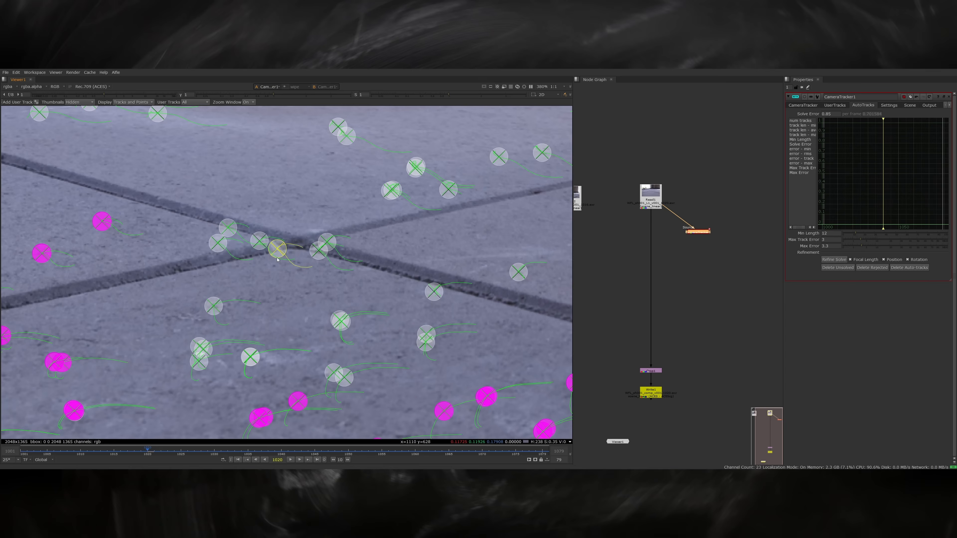
pyautogui.moveTo(349, 282)
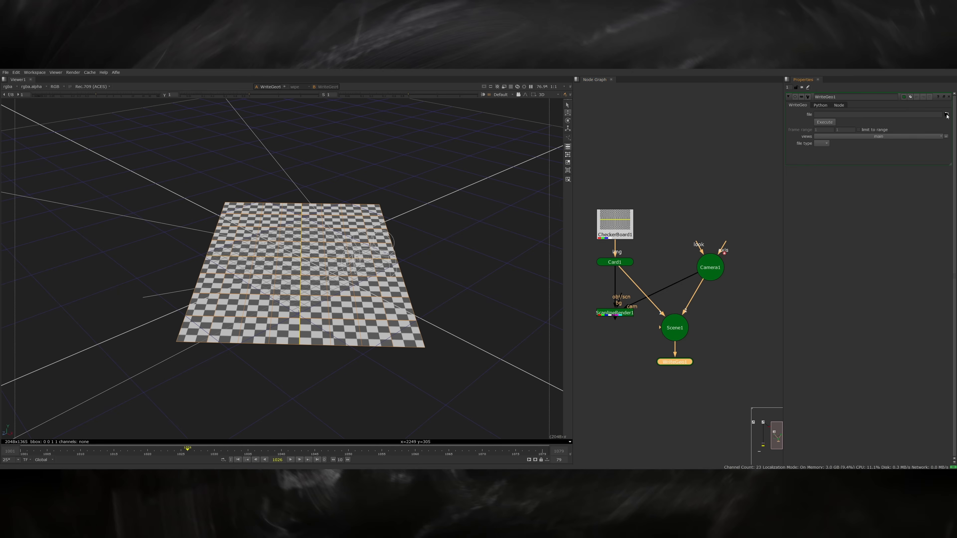
# Export the camera from WriteGeo1 as WFL_sh001_cam_v001.abc and set its storage format
pyautogui.click(947, 114)
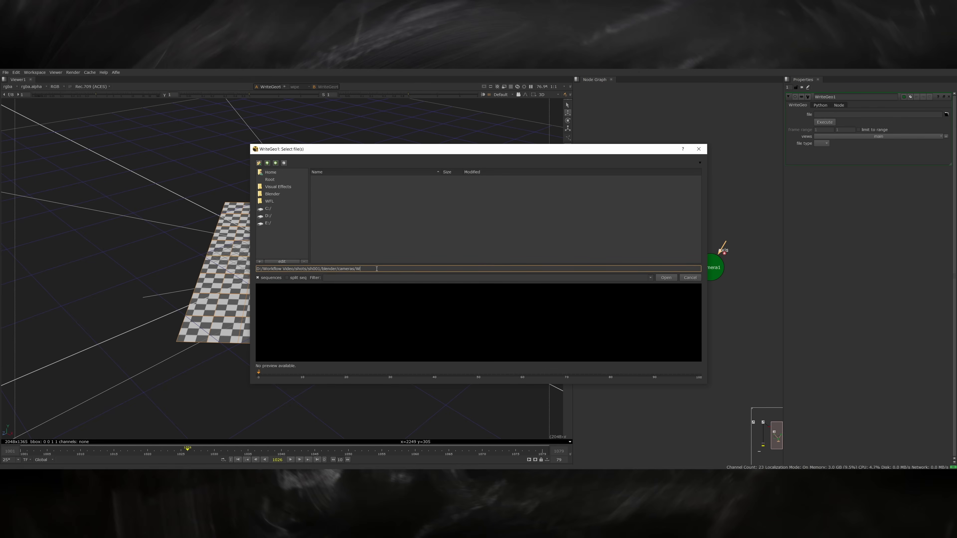
pyautogui.write('FL_sh001_cam')
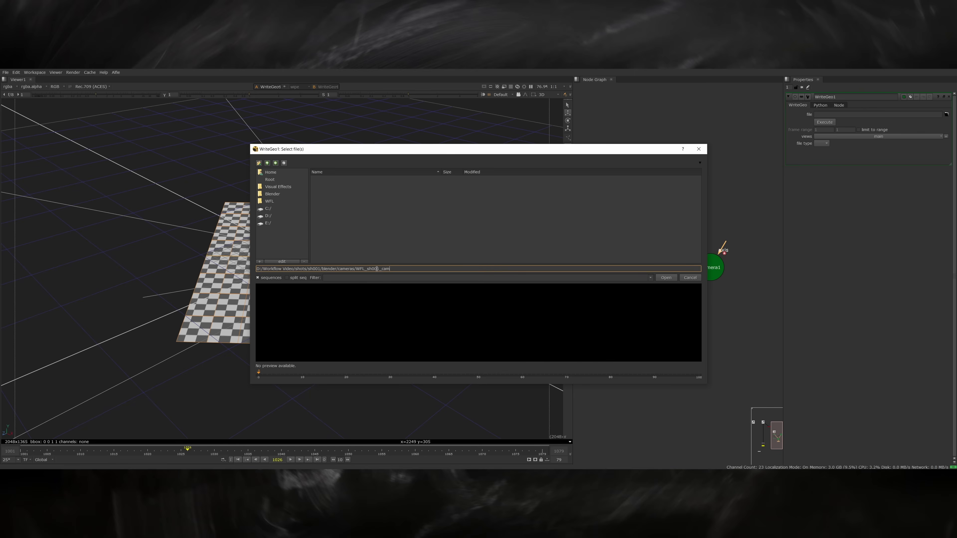
pyautogui.write('_v001.abc')
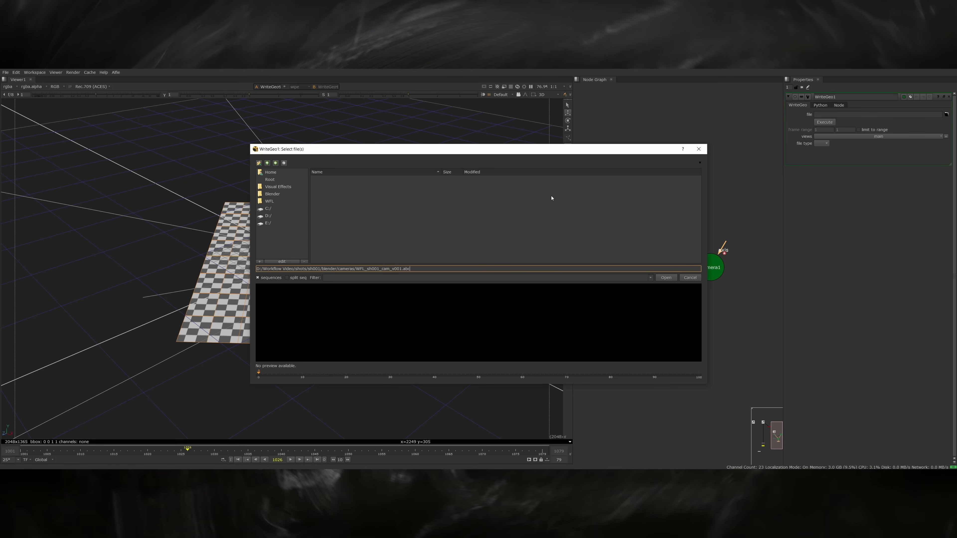
pyautogui.click(665, 278)
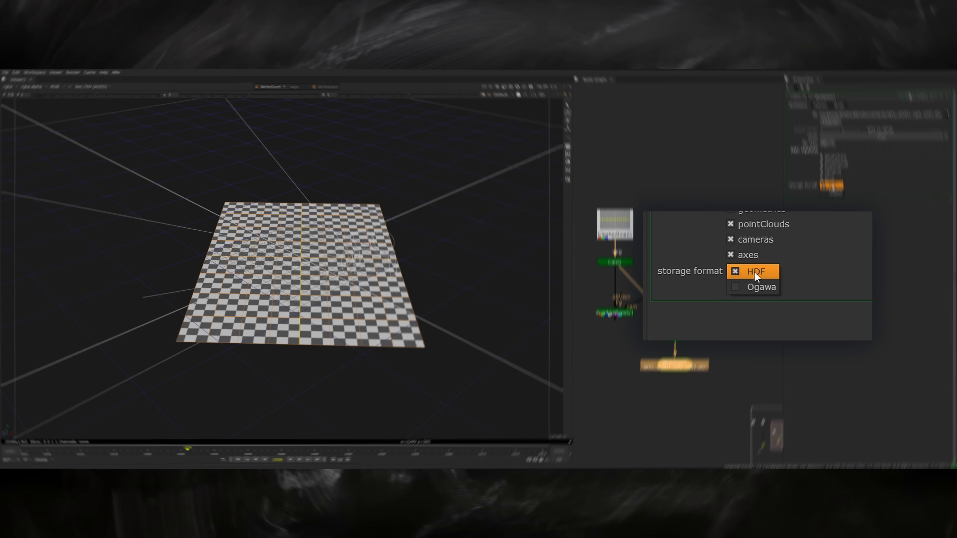
pyautogui.click(762, 287)
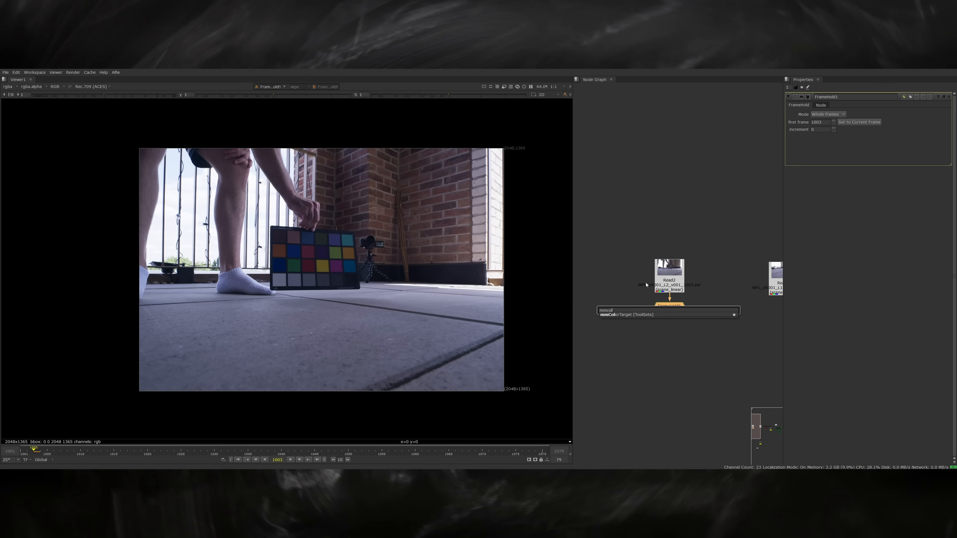
# Hold Read2 on the colour-chart frame and attach an mmColorTarget node below it
pyautogui.click(610, 315)
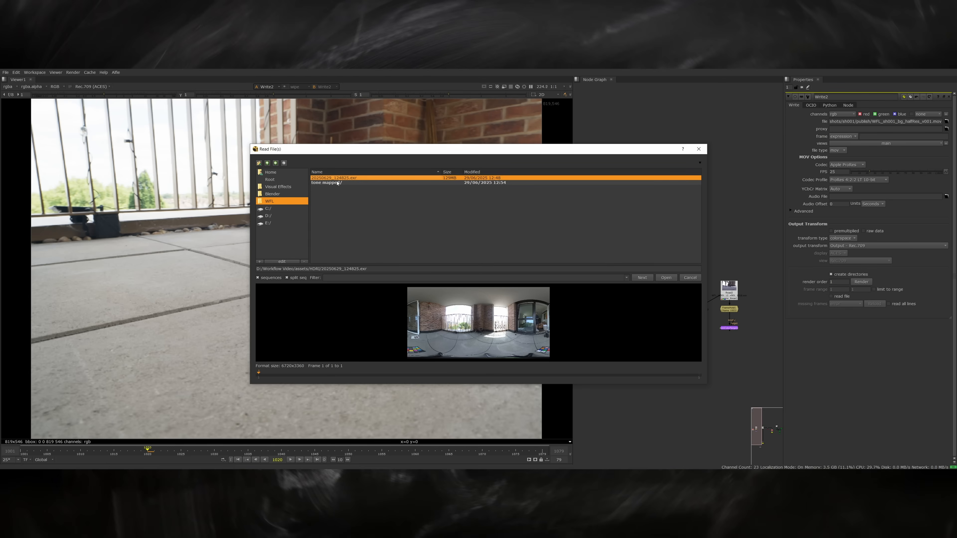
# Read the rooftop 360° HDRI panorama EXR from the assets/HDRI folder
pyautogui.click(666, 277)
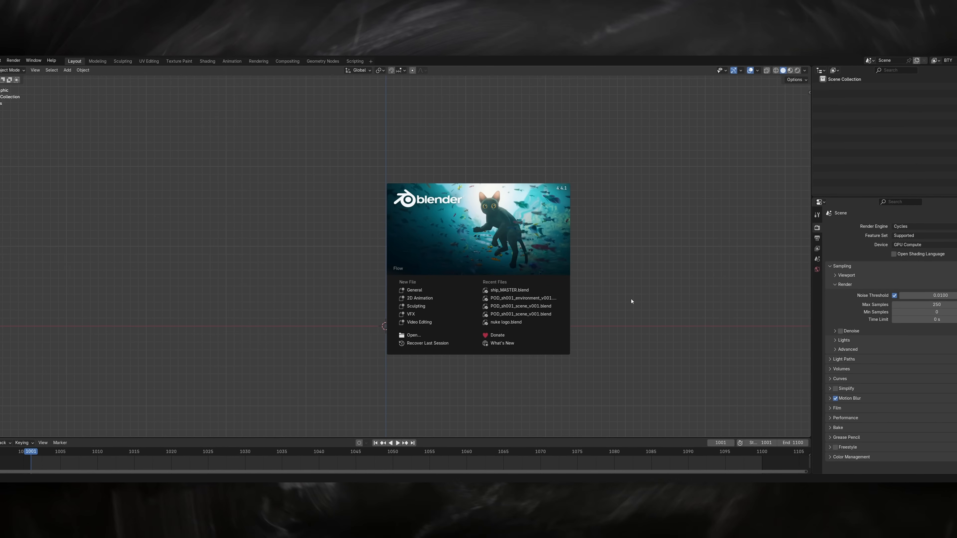
# Import the exported Alembic camera file into the Blender shot scene
pyautogui.click(15, 73)
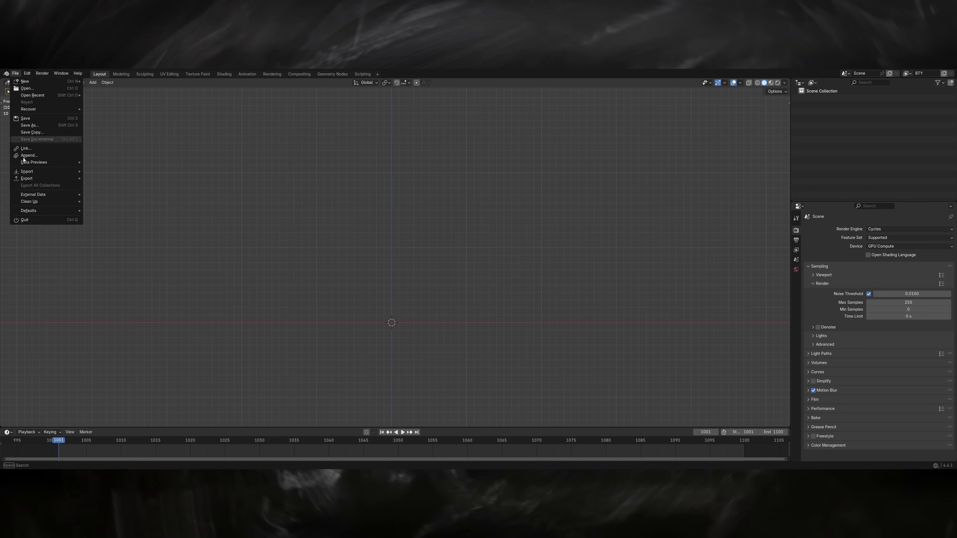
pyautogui.click(27, 172)
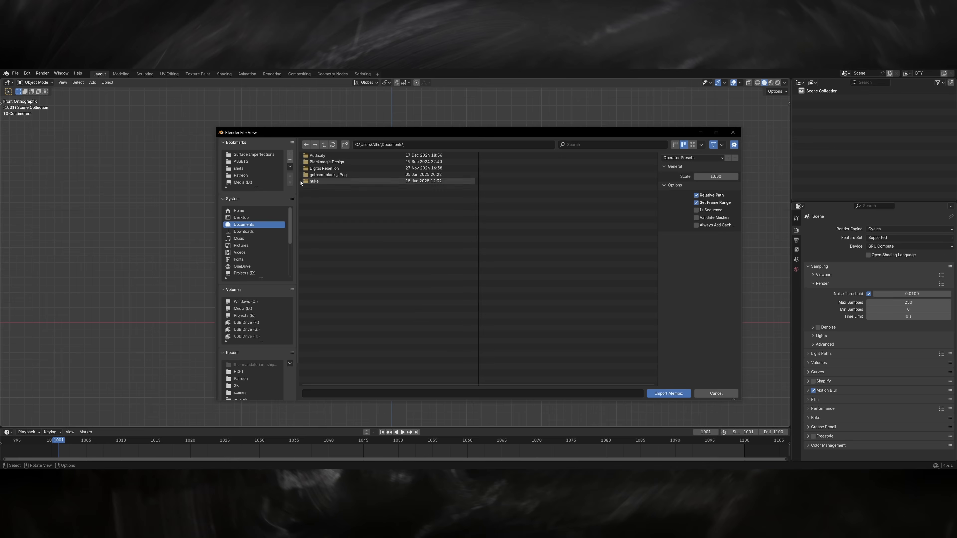
pyautogui.click(668, 394)
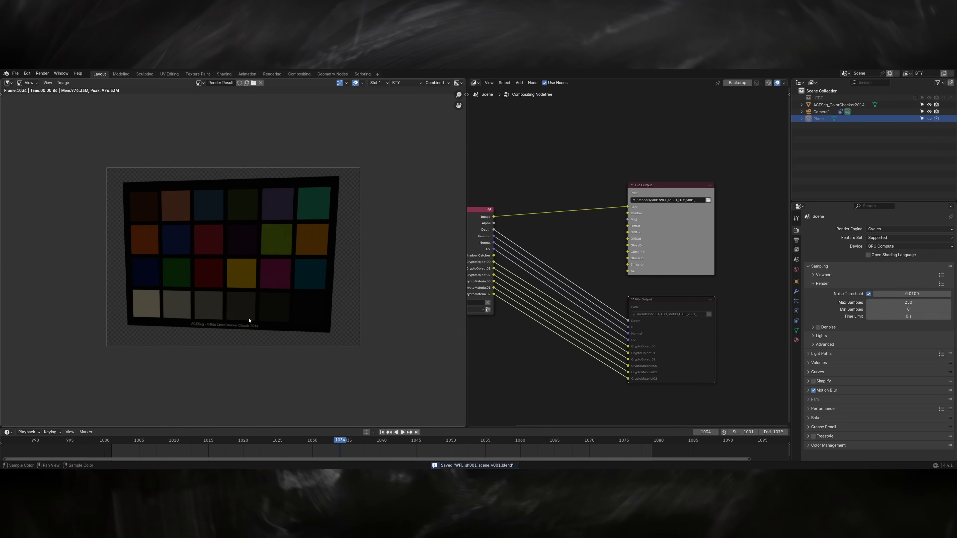
# Sample a chart patch colour and append the ship_MASTER spaceship parts into the scene
pyautogui.click(241, 308)
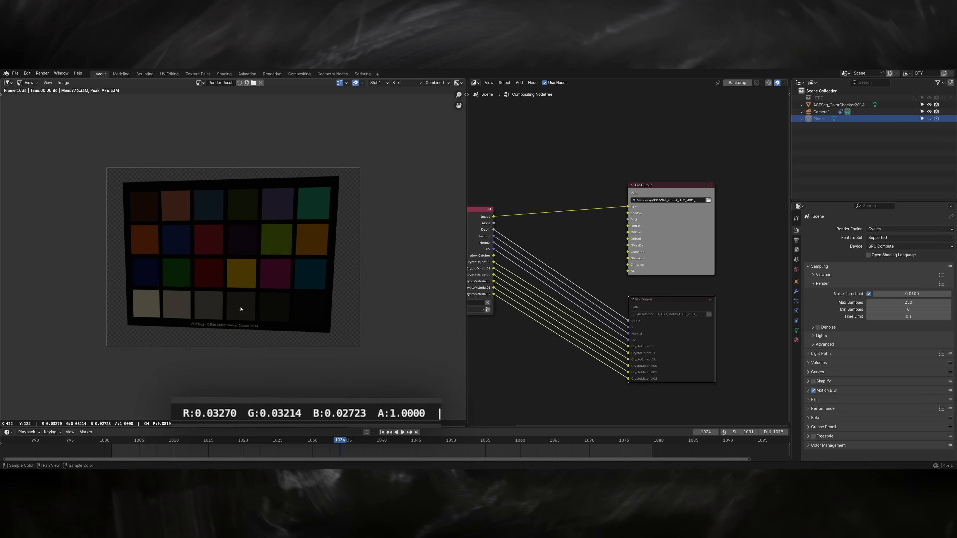
pyautogui.moveTo(240, 310)
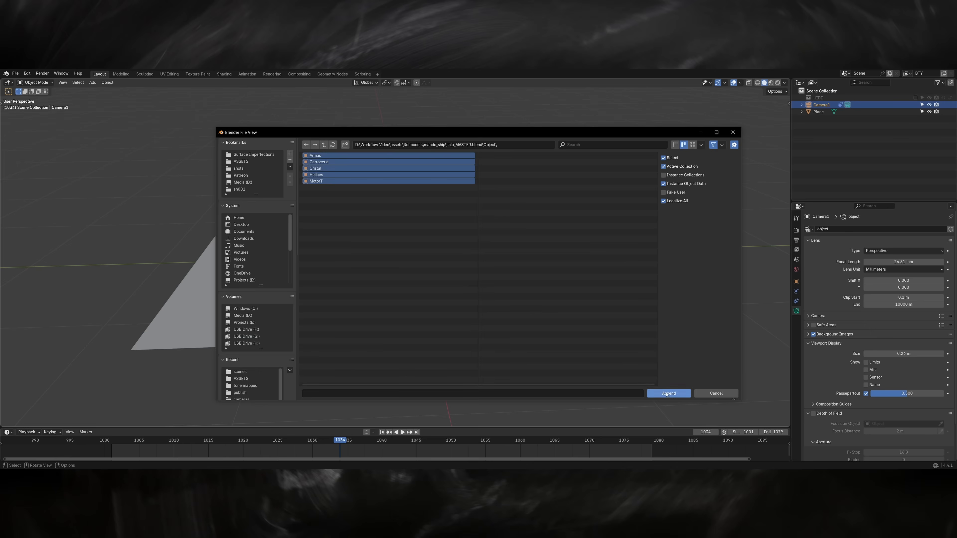
pyautogui.click(668, 393)
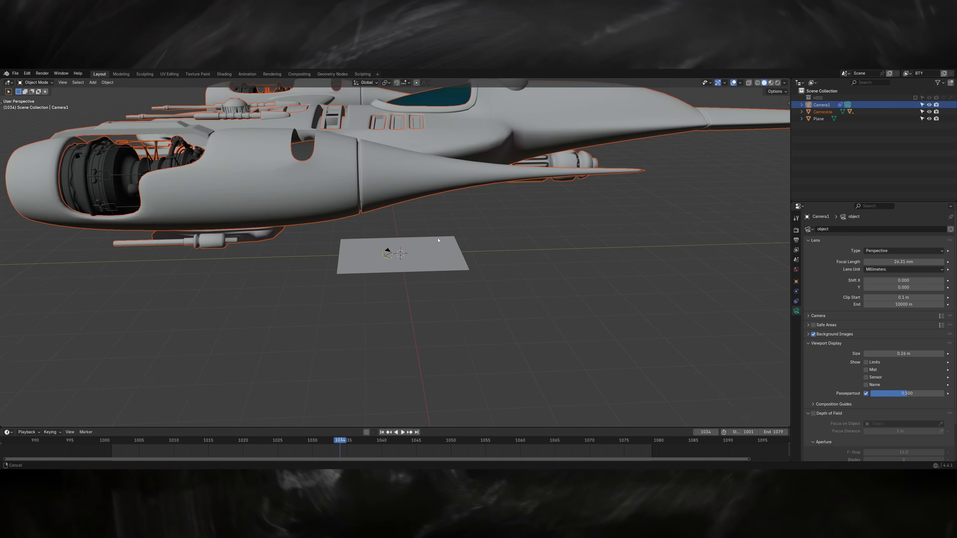
pyautogui.click(824, 111)
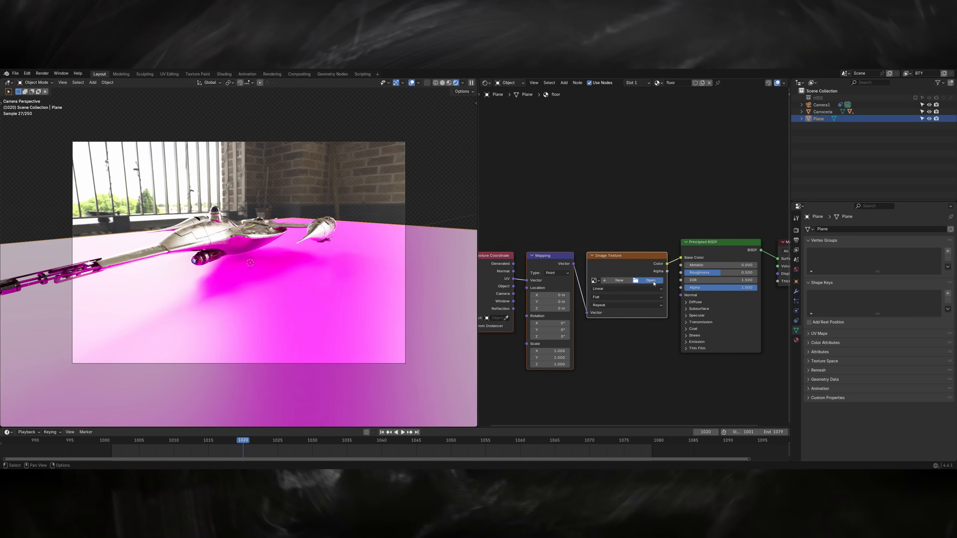
# Load the plate sequence into the floor's Image Texture, add a Bump node and save as v001
pyautogui.click(650, 280)
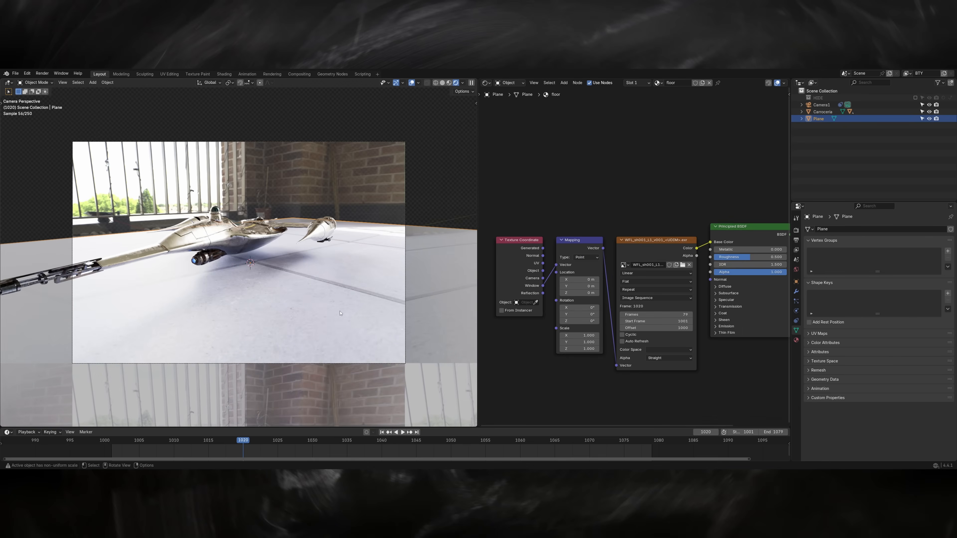
pyautogui.click(395, 432)
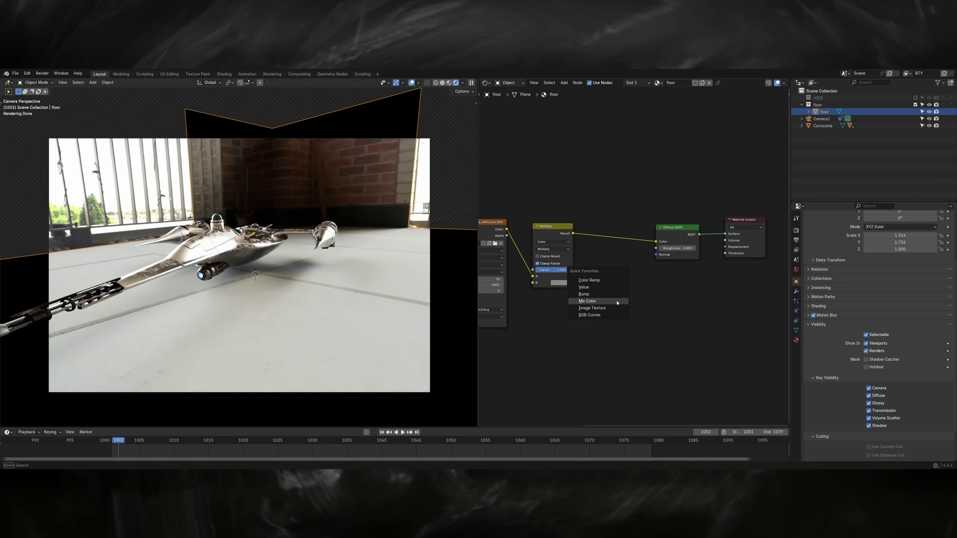
pyautogui.click(583, 294)
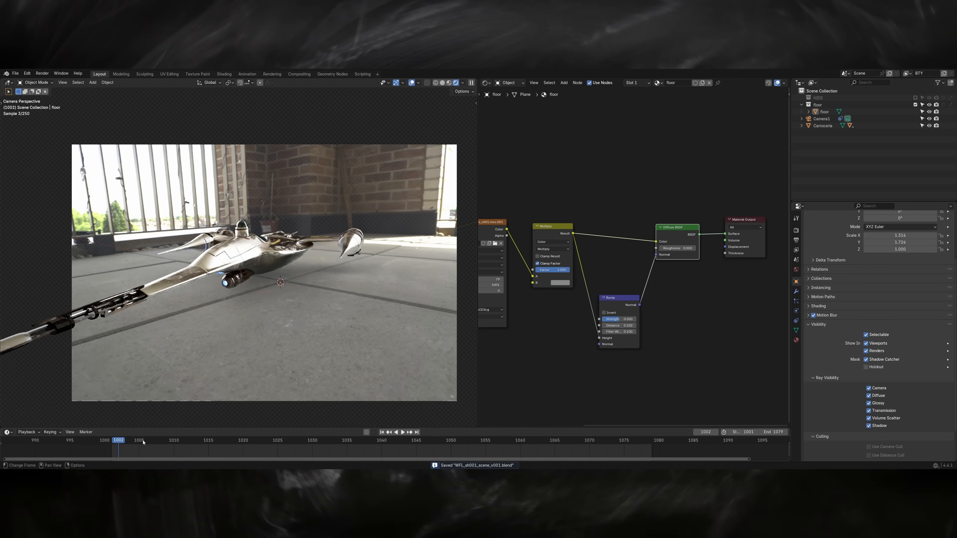
pyautogui.click(485, 82)
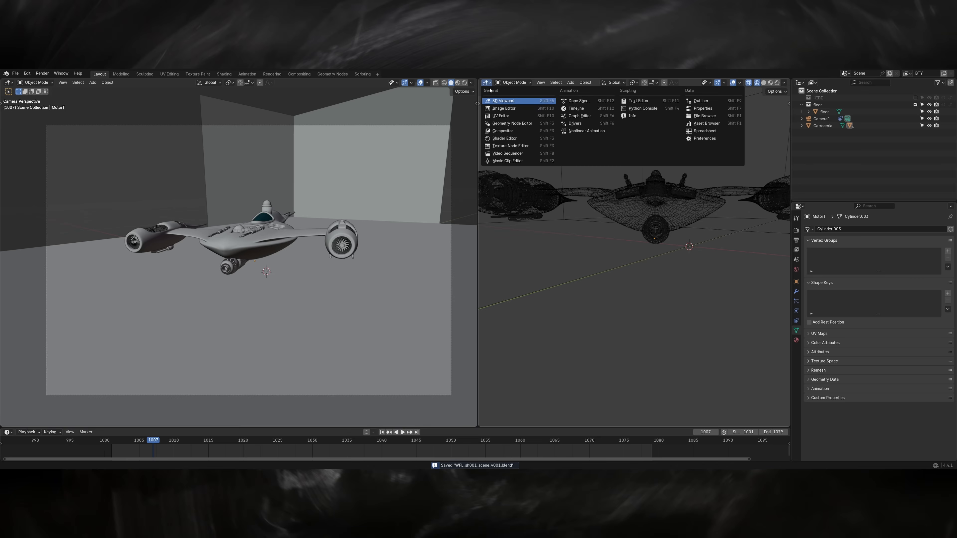
# Wire Render Layers passes and cryptomattes into two File Output nodes and save the scene
pyautogui.click(502, 131)
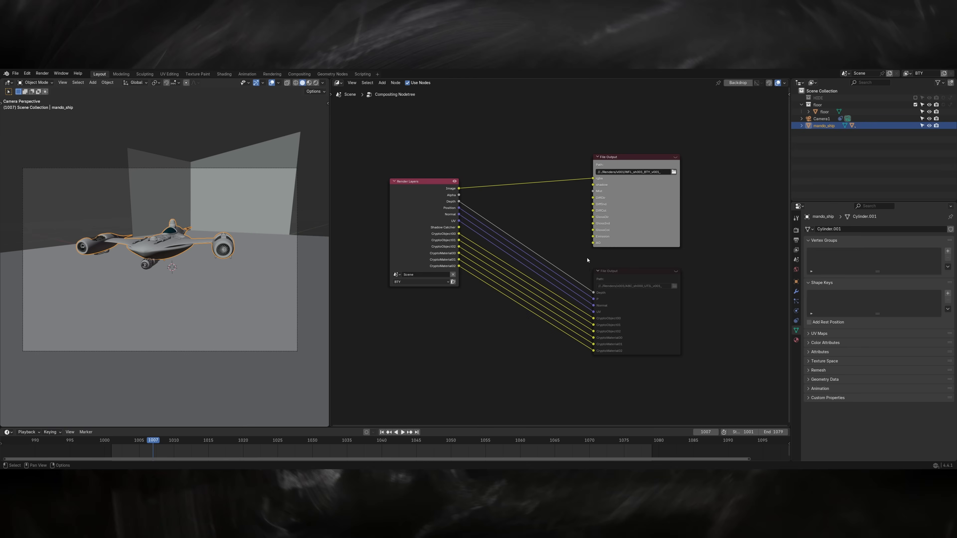
pyautogui.moveTo(462, 232)
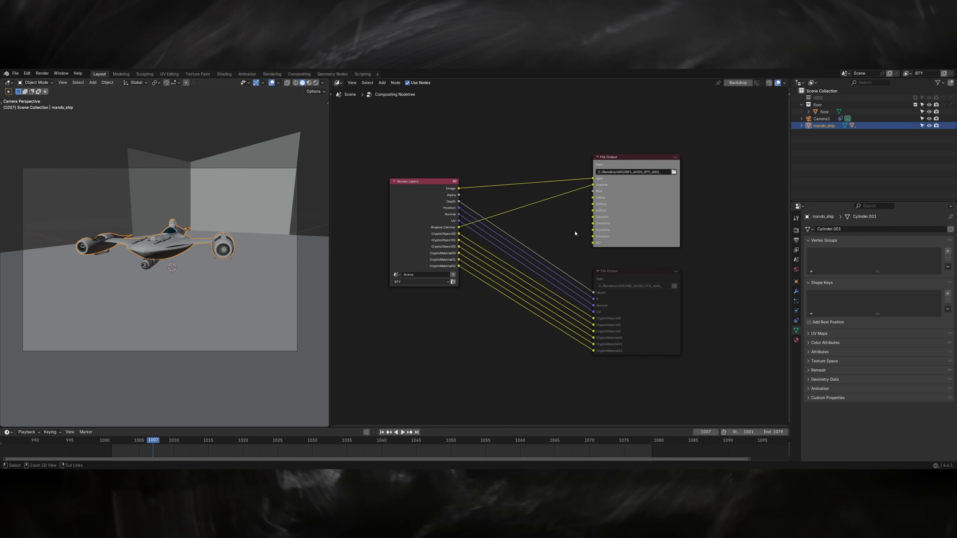
pyautogui.press('ctrl+s')
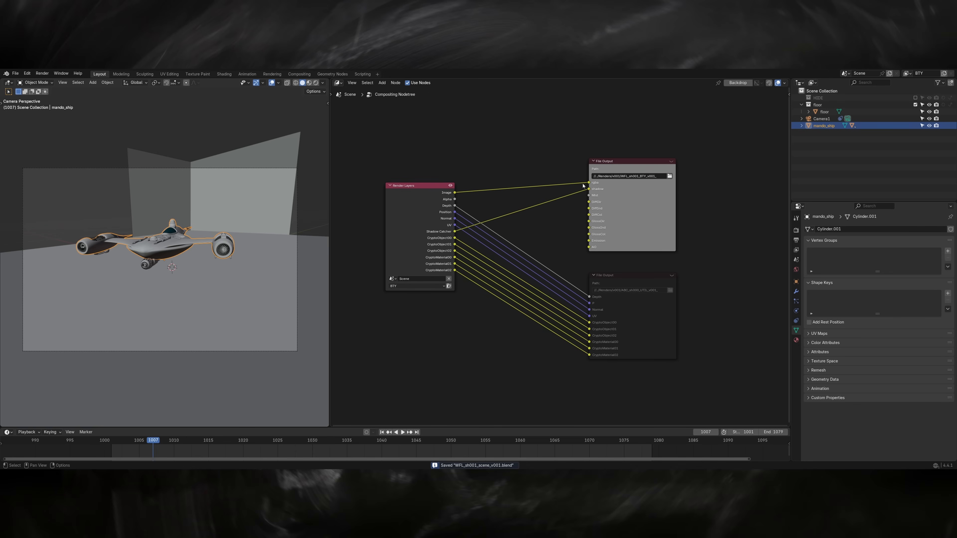
pyautogui.moveTo(563, 224)
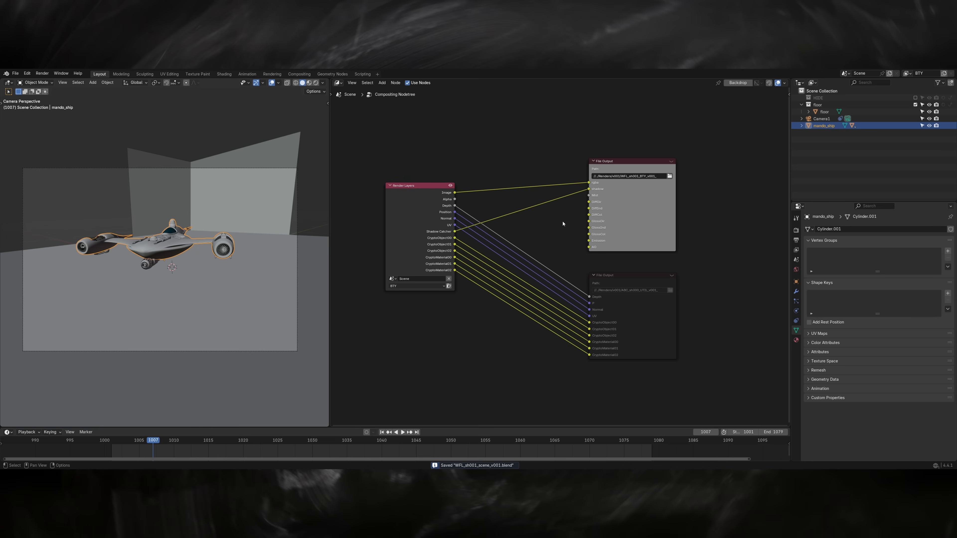
pyautogui.moveTo(574, 231)
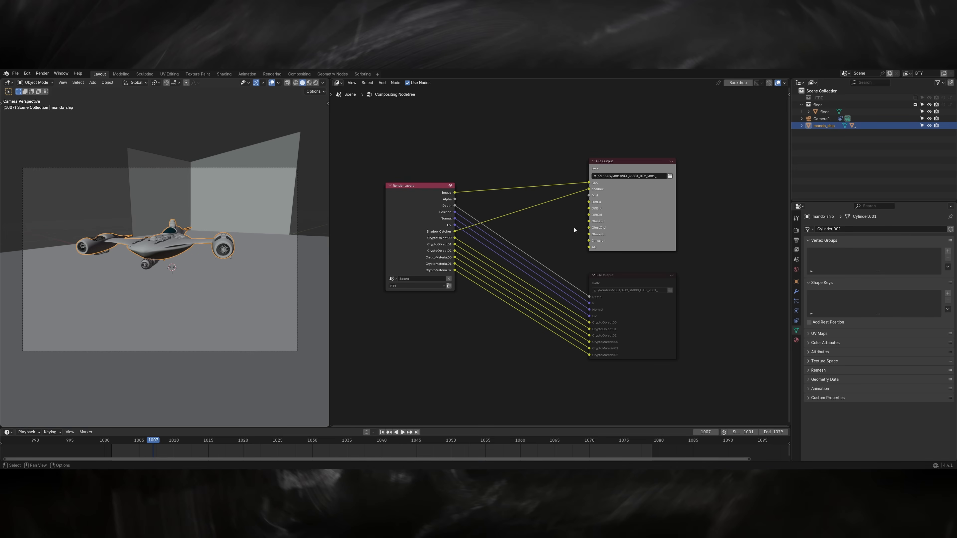
pyautogui.click(632, 275)
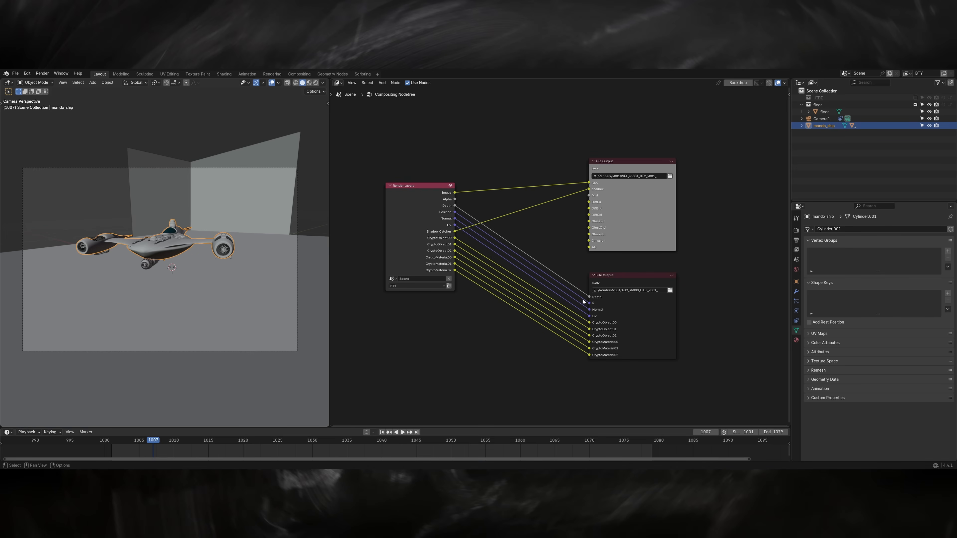
pyautogui.moveTo(587, 311)
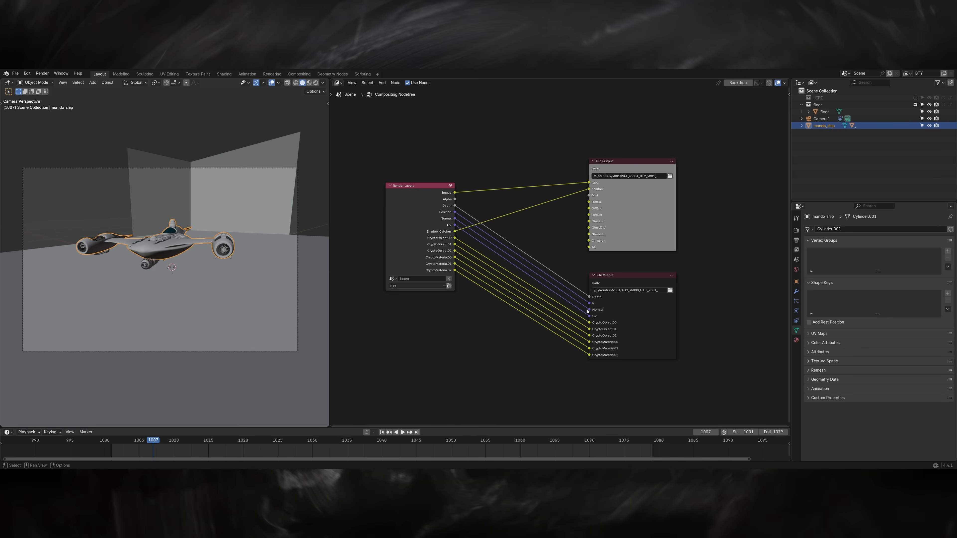
pyautogui.moveTo(582, 316)
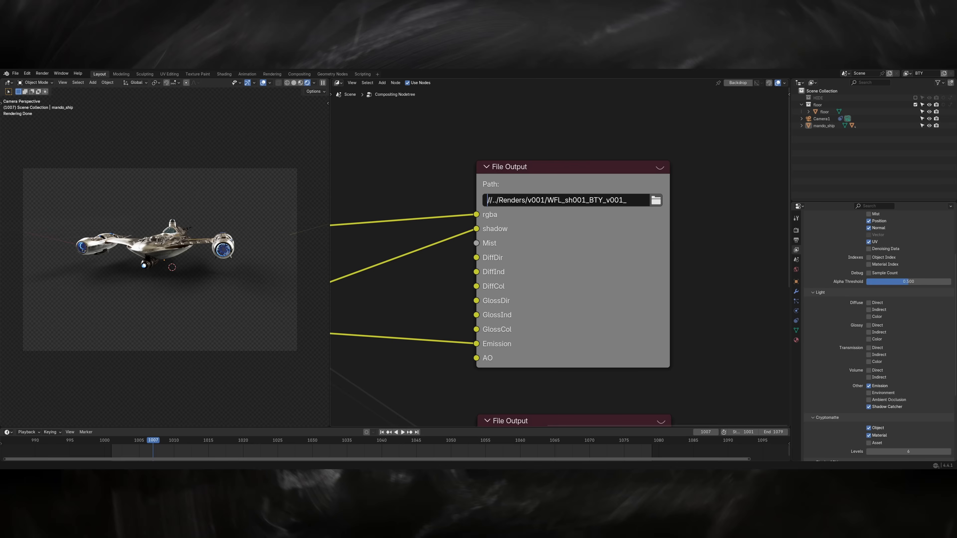
# Point the outputs at the shot's scenes folder and set Cycles noise threshold 0.01, max samples 500
pyautogui.click(656, 201)
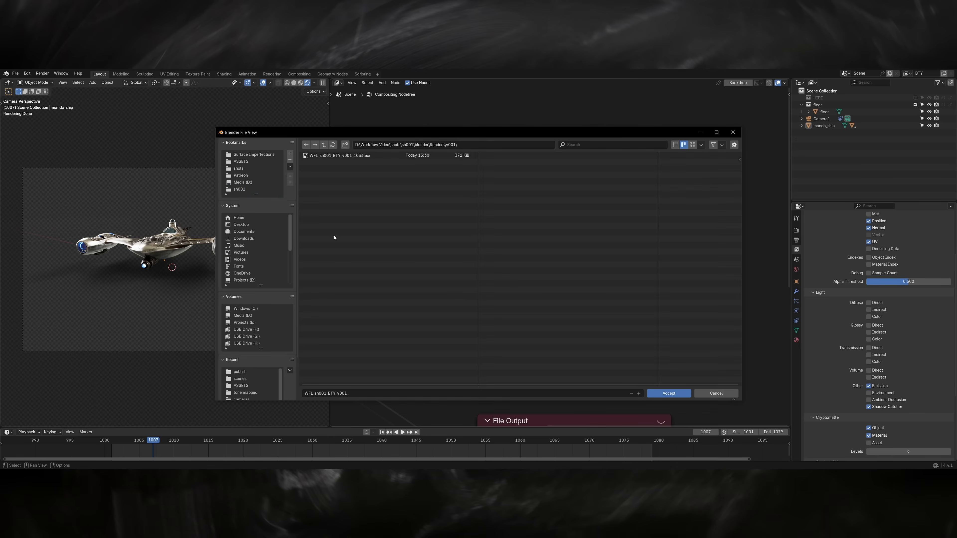
pyautogui.click(239, 378)
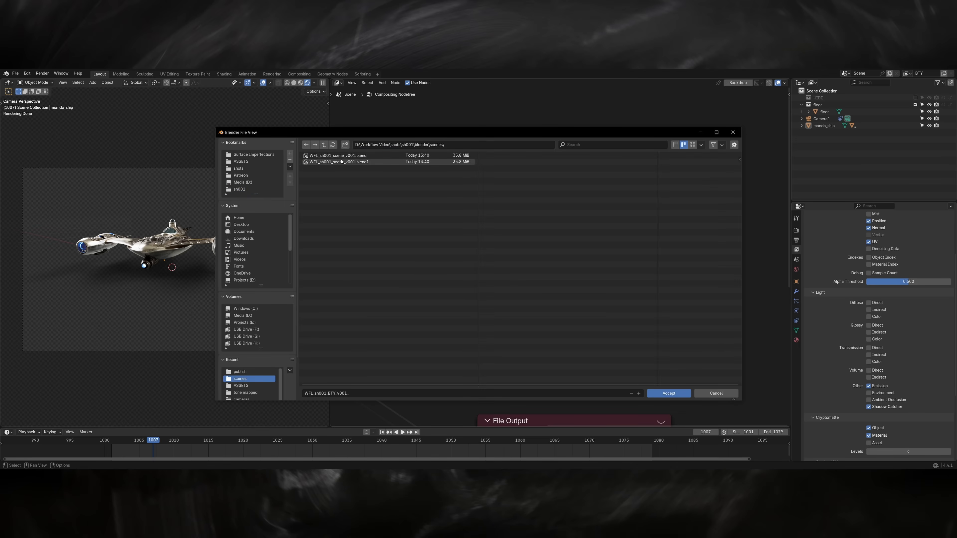
pyautogui.click(324, 136)
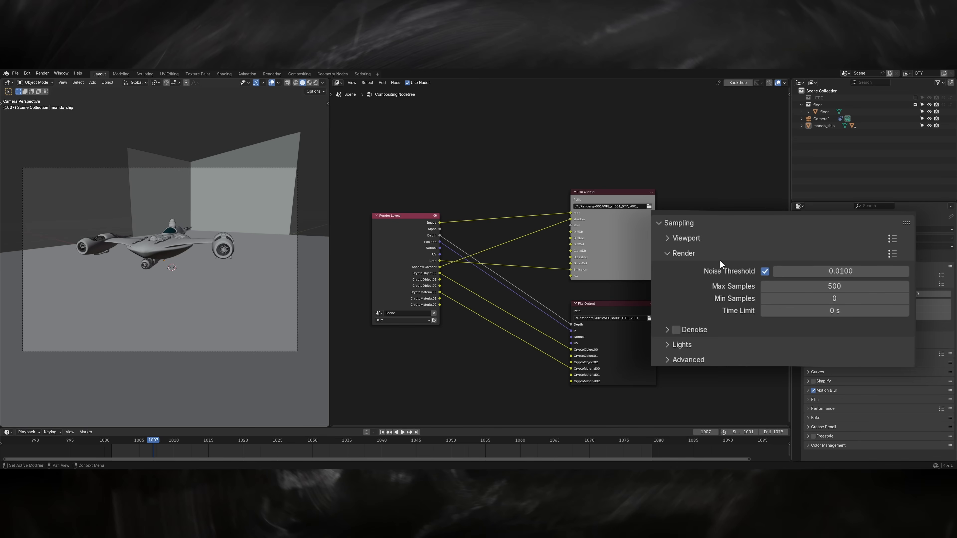
# Switch from the finished Blender render over to the open NukeX comp via the taskbar
pyautogui.click(5, 465)
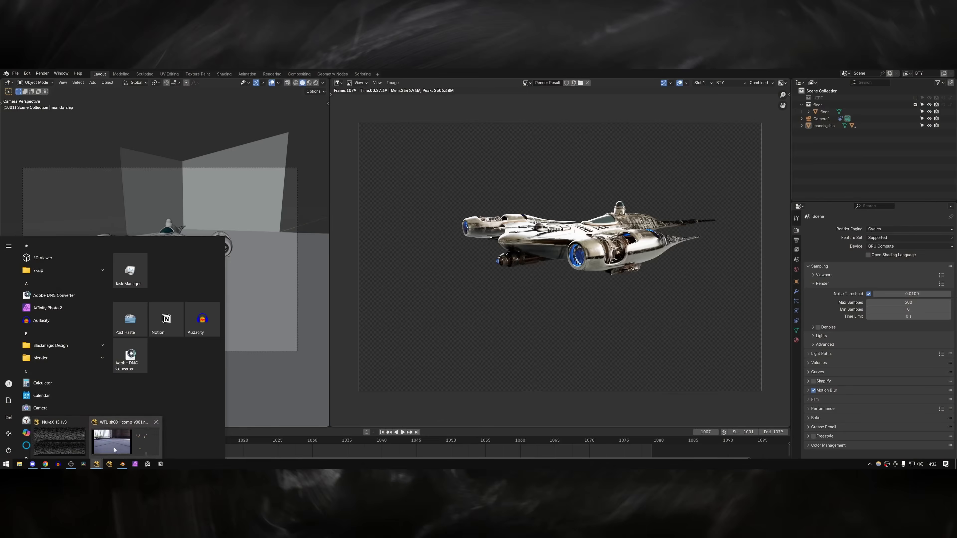
pyautogui.click(111, 440)
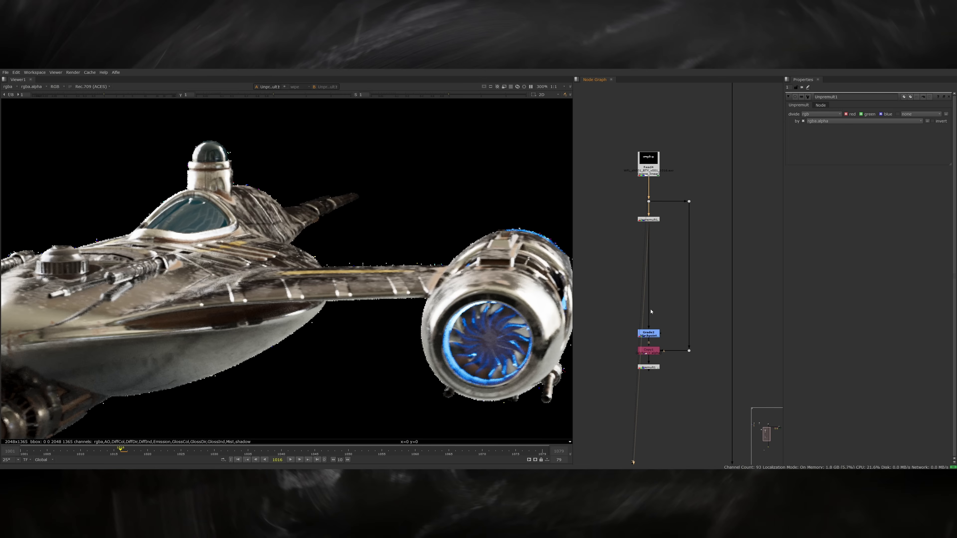
# Add a ColorMatrix with the conversion values after the ship Read and merge it over the plate
pyautogui.click(648, 367)
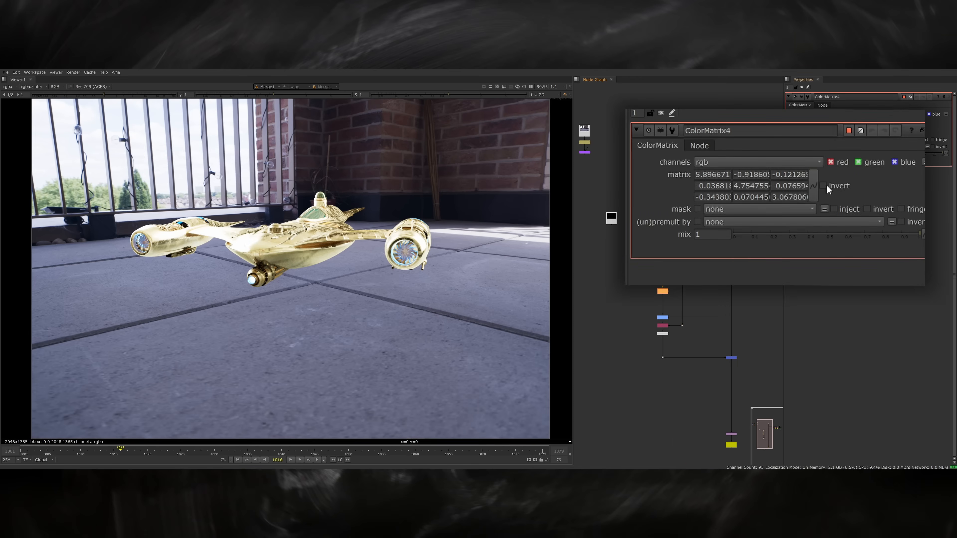
pyautogui.click(823, 186)
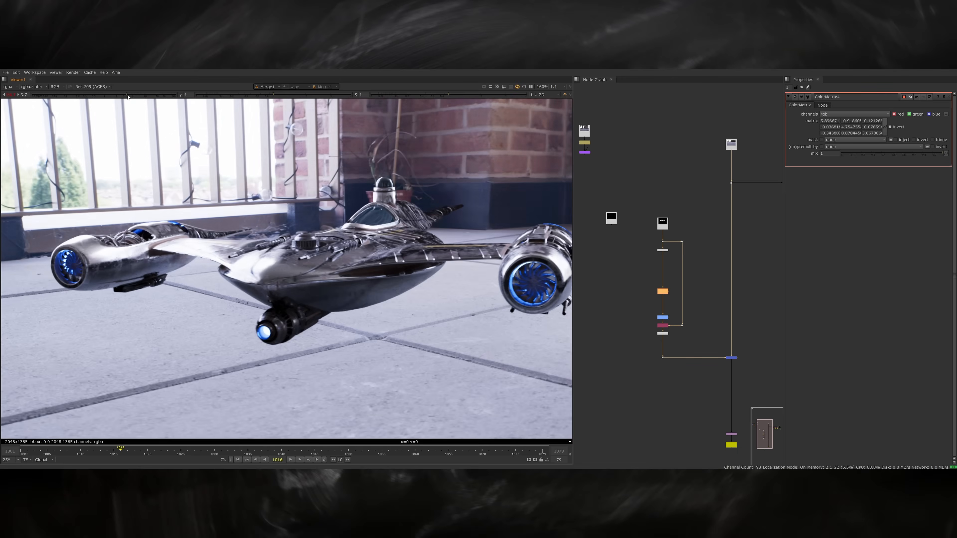
pyautogui.click(663, 292)
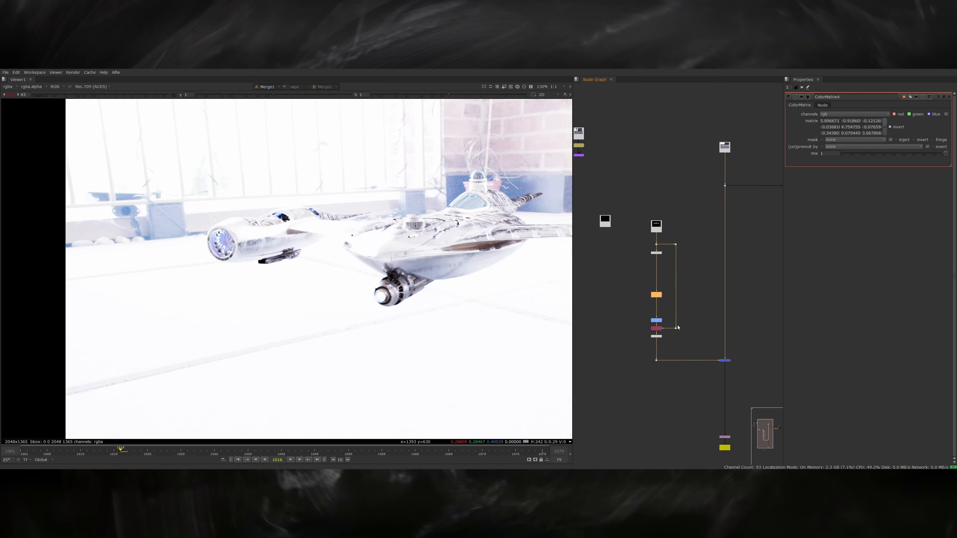
# Grade the shadow-catcher pass and merge it over the plate in multiply mode
pyautogui.click(636, 311)
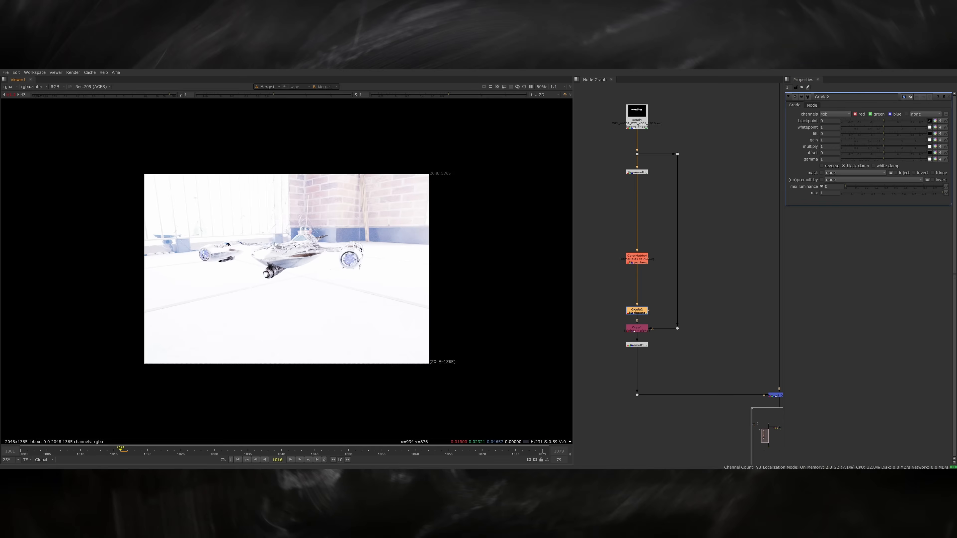
pyautogui.scroll(3)
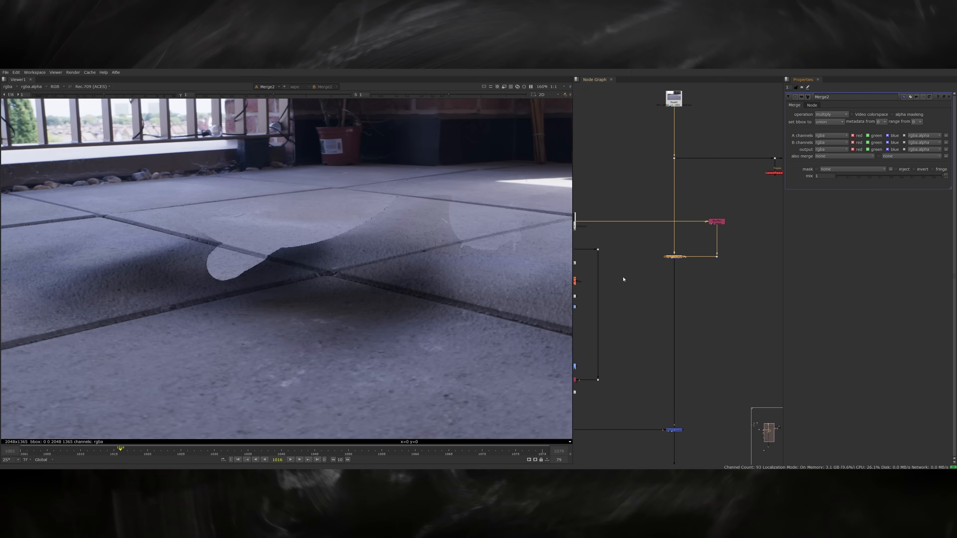
# Add a Bokeh node using the depth channel and an Exponential Glow driven by a luminance key
pyautogui.click(615, 245)
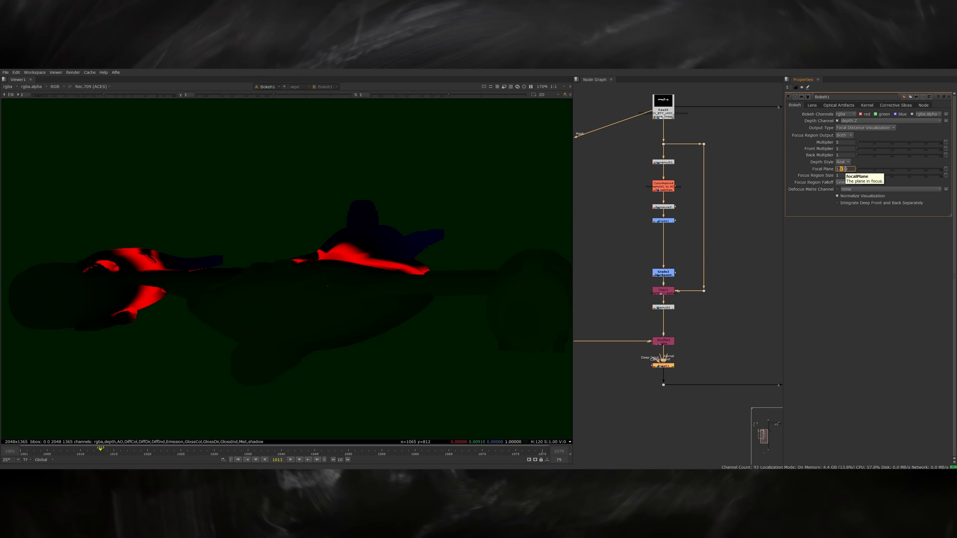
pyautogui.click(861, 127)
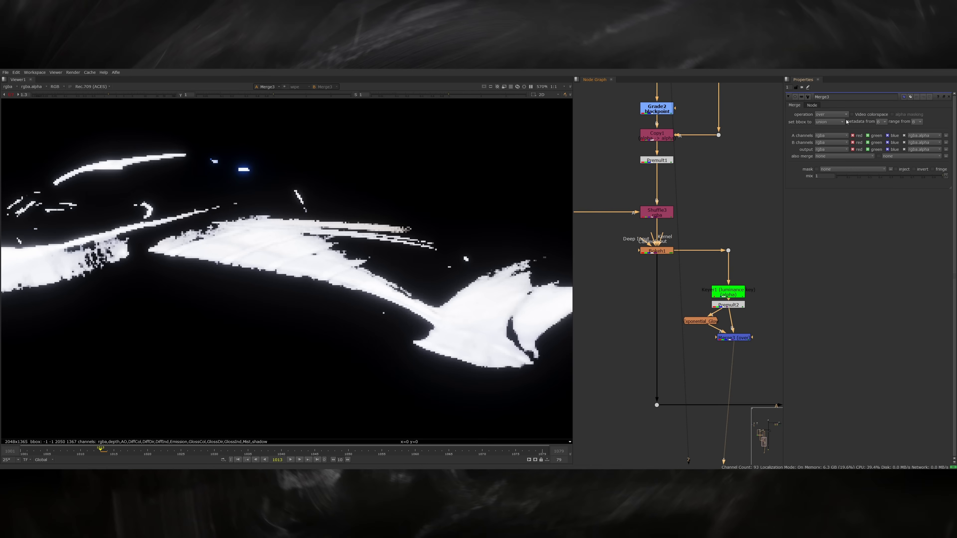
pyautogui.click(830, 115)
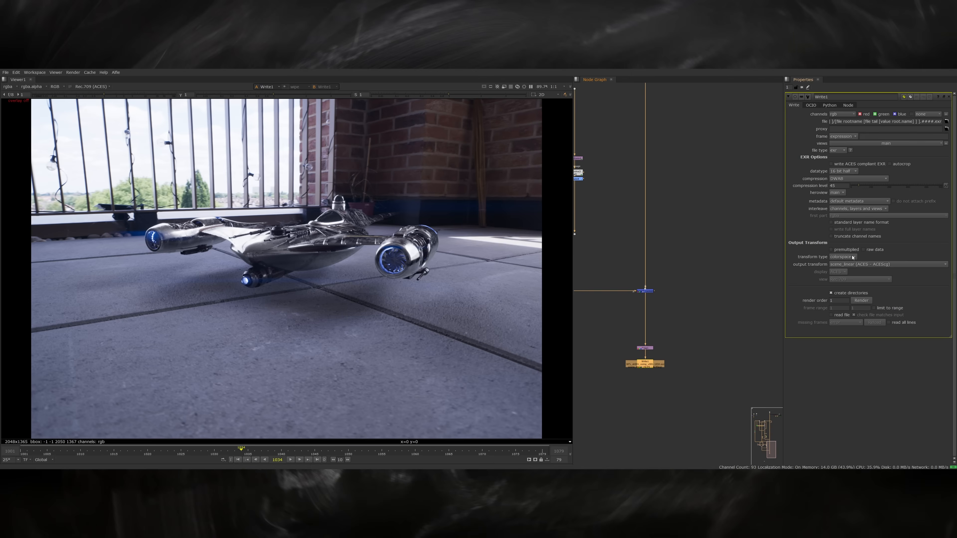
# Render frames 1001–1079 to EXR, import the sequence into Resolve and go to the Color page
pyautogui.click(862, 299)
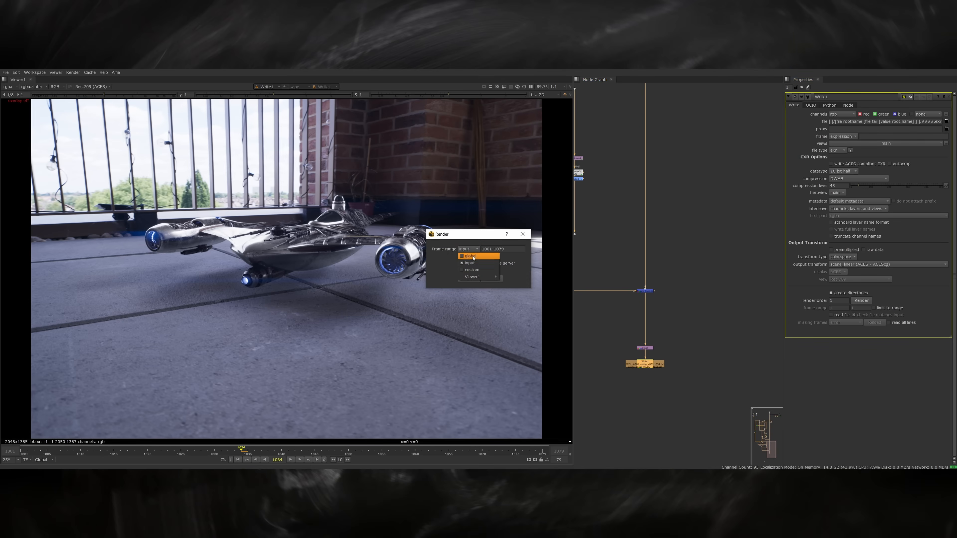
pyautogui.click(473, 256)
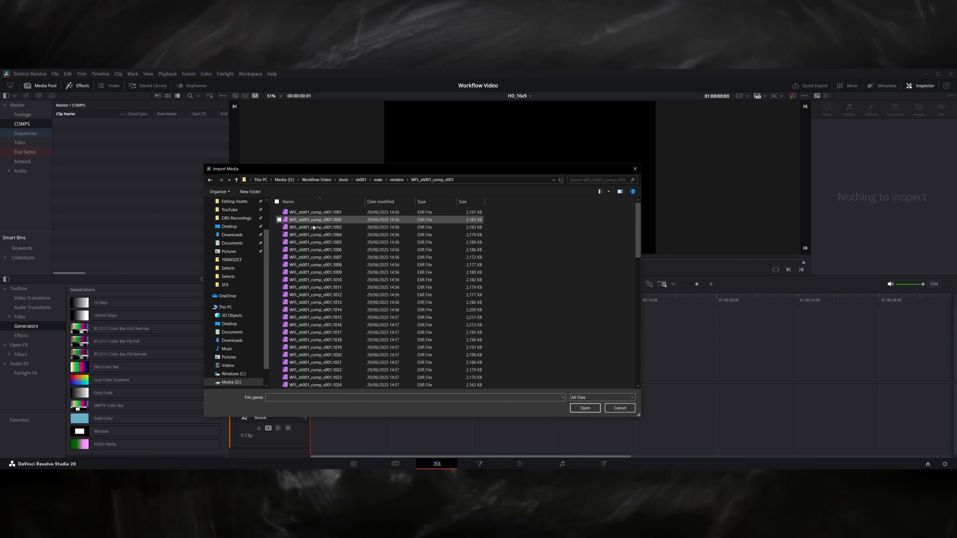
pyautogui.click(585, 408)
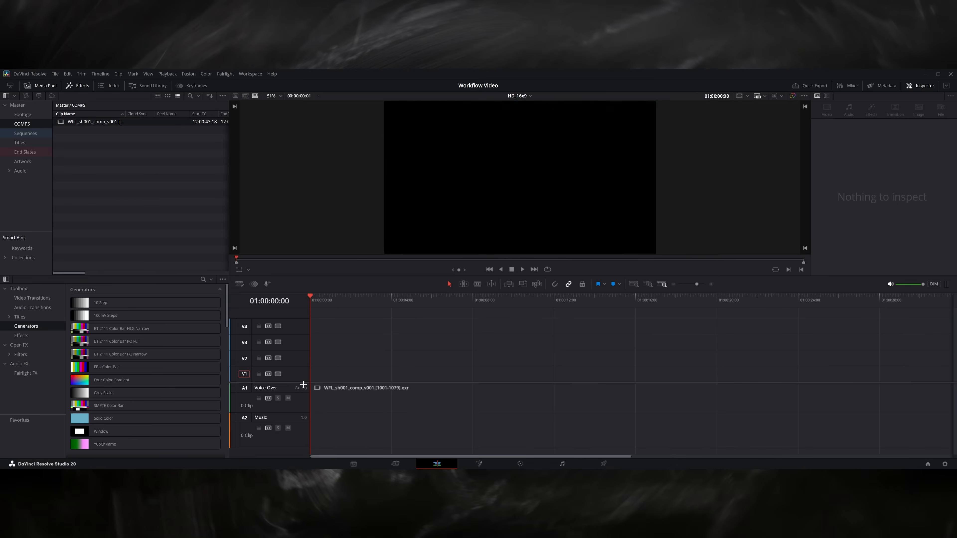
pyautogui.click(520, 464)
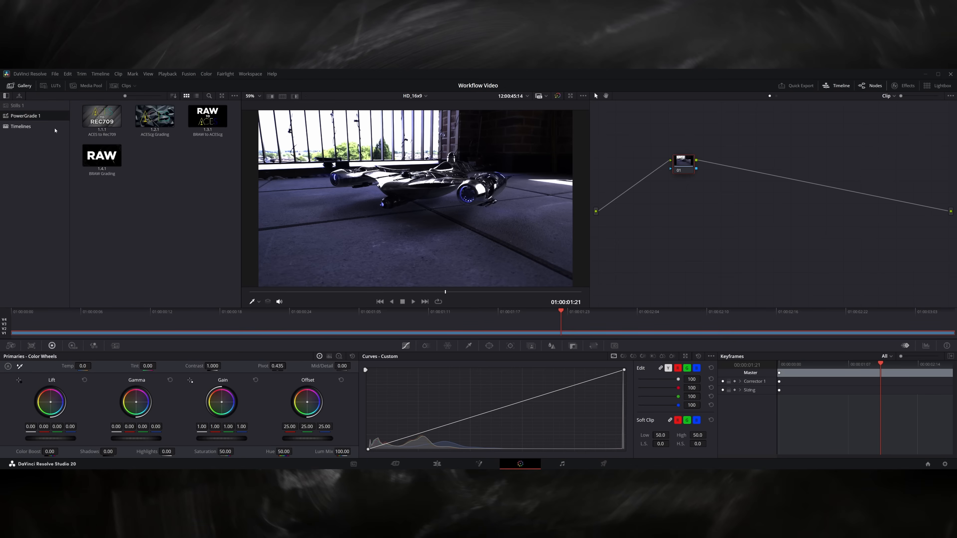
# Load the grade node tree and set ACES Transform input ACEScg - CSC, output ACEScct - CSC
pyautogui.click(155, 116)
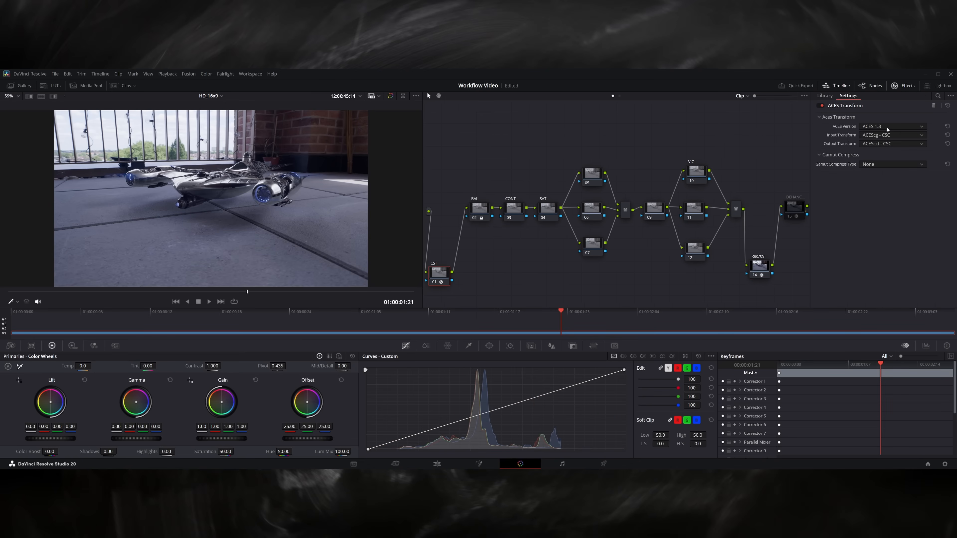
pyautogui.moveTo(890, 144)
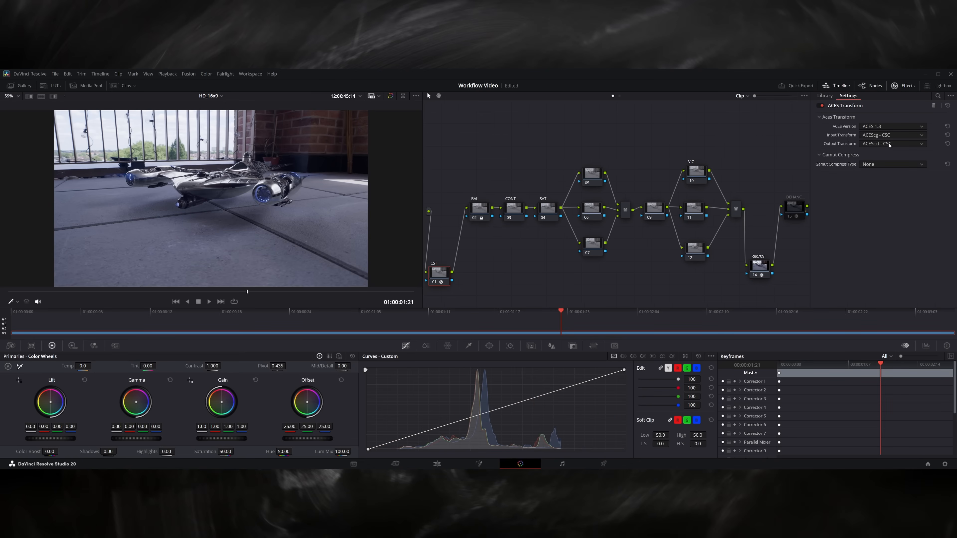
pyautogui.click(825, 95)
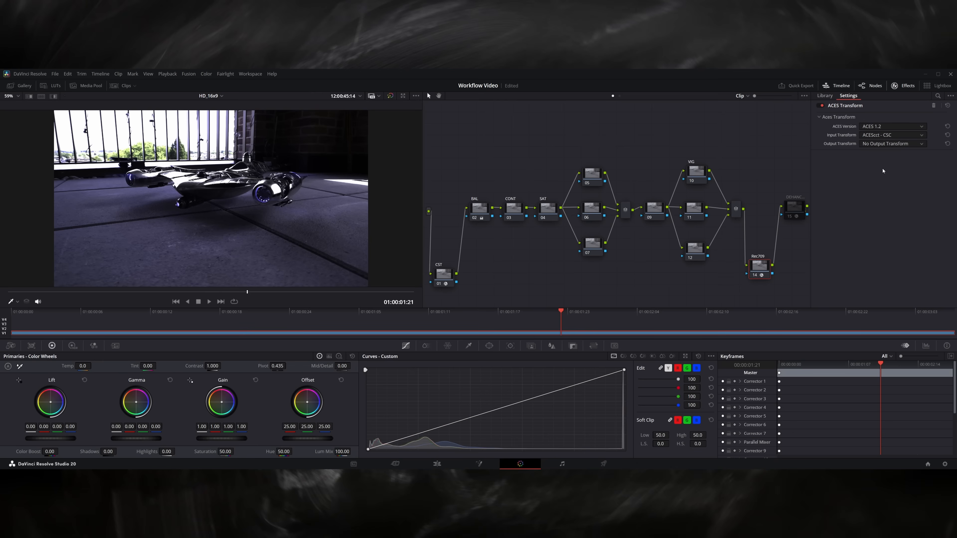
pyautogui.click(824, 96)
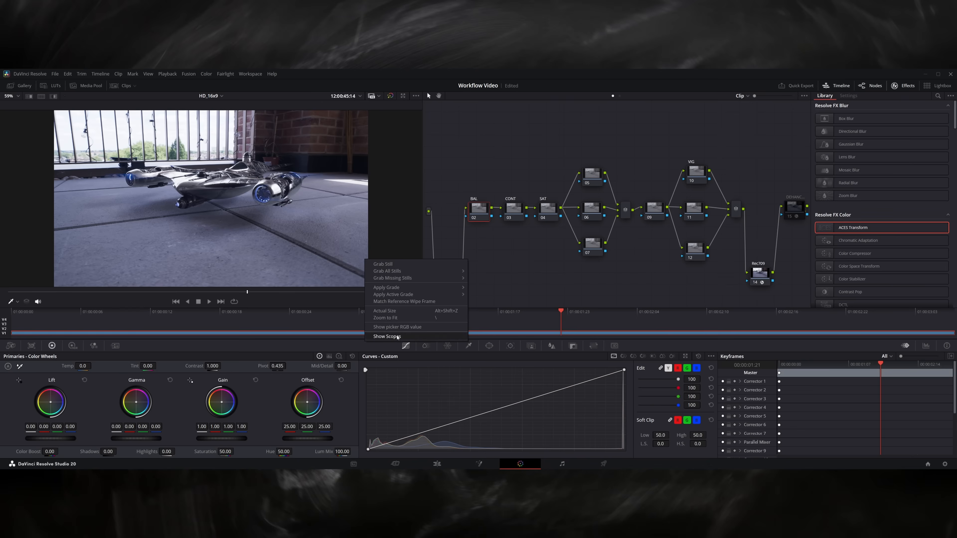
# Show the RGB parade scope and adjust the Hue vs Hue curve
pyautogui.click(386, 336)
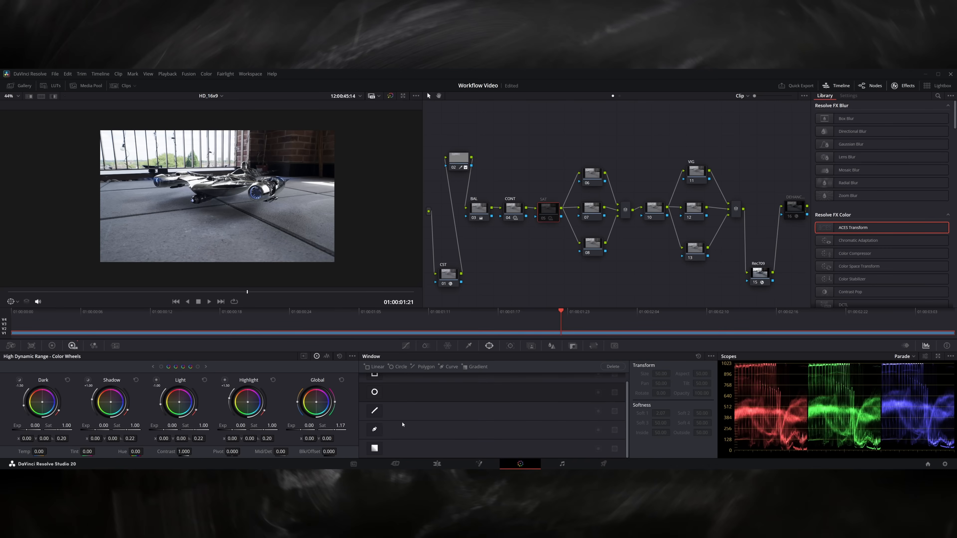
pyautogui.click(592, 208)
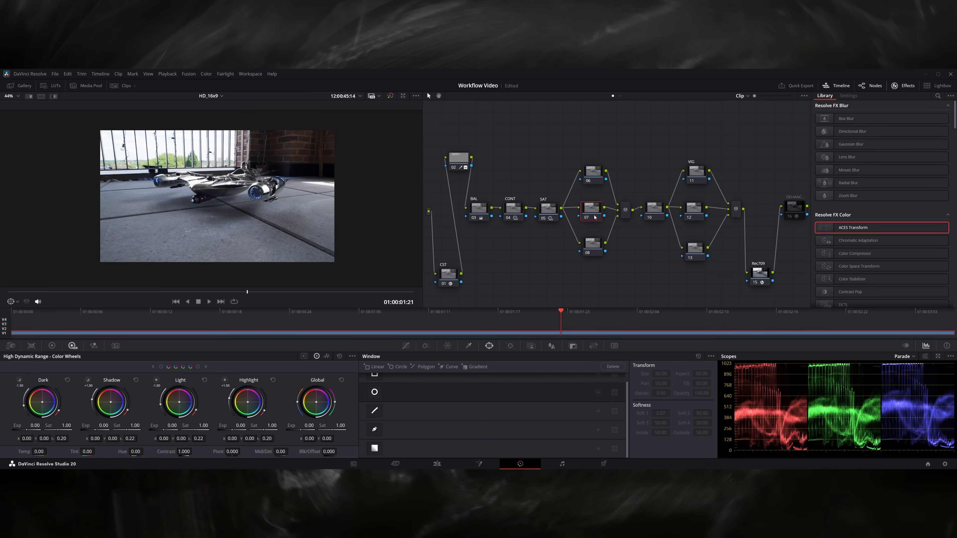
pyautogui.click(592, 243)
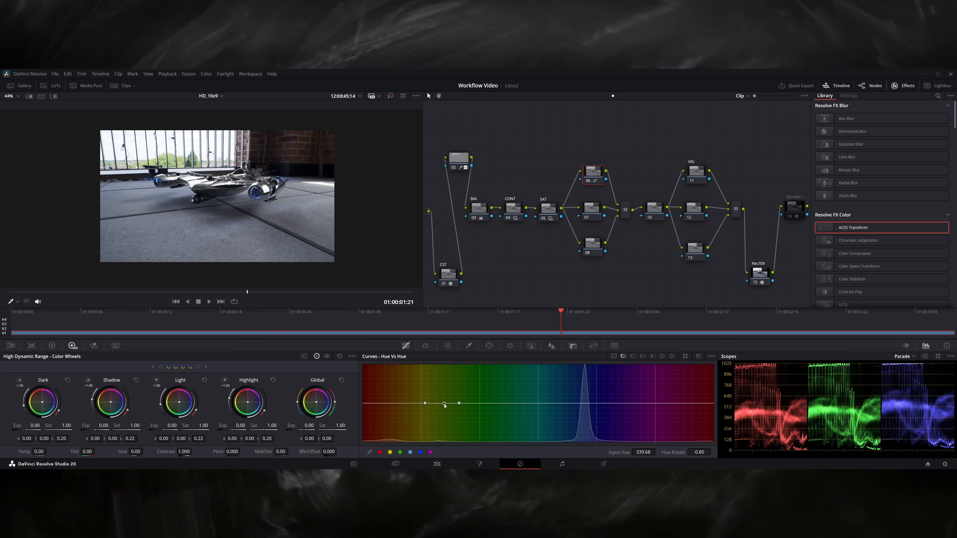
# Add a Dehancer Pro node with the Kodak Vision3 250D film profile
pyautogui.click(489, 346)
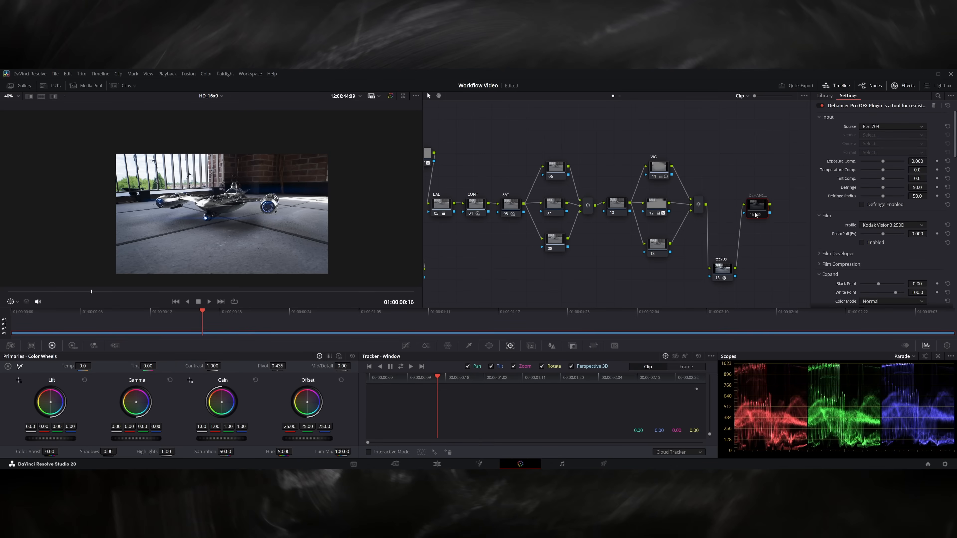
pyautogui.click(756, 207)
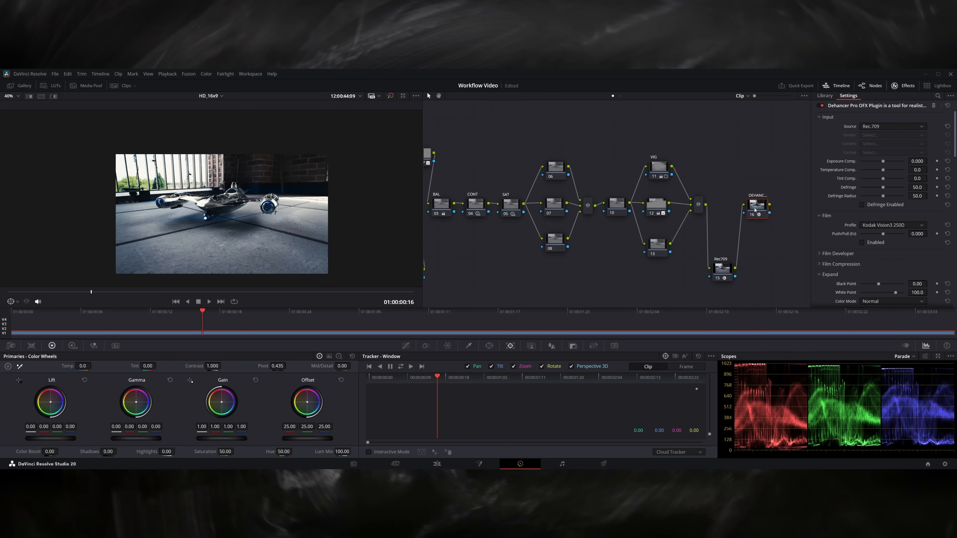
pyautogui.scroll(-3)
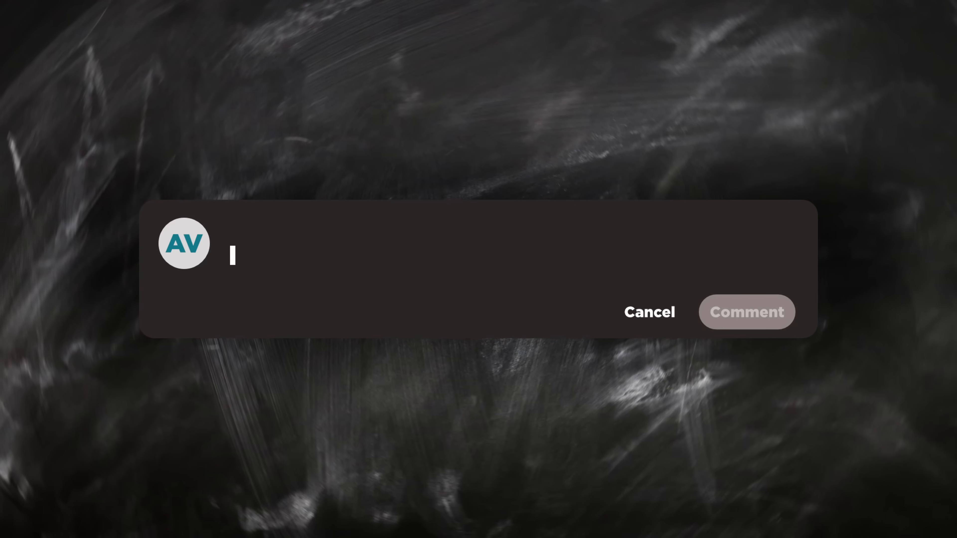
# Scale the ship body in camera view to sit correctly over the rooftop background image
pyautogui.click(650, 312)
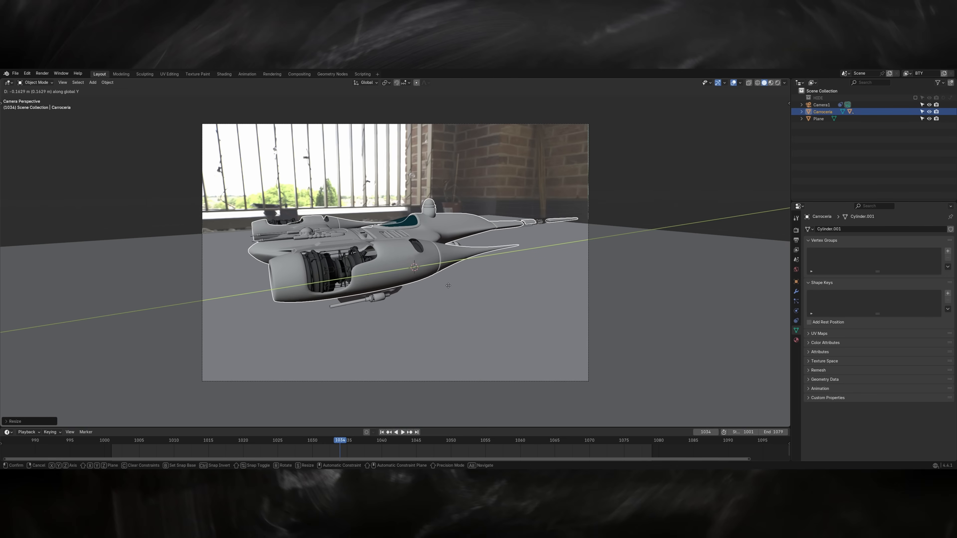
pyautogui.click(299, 74)
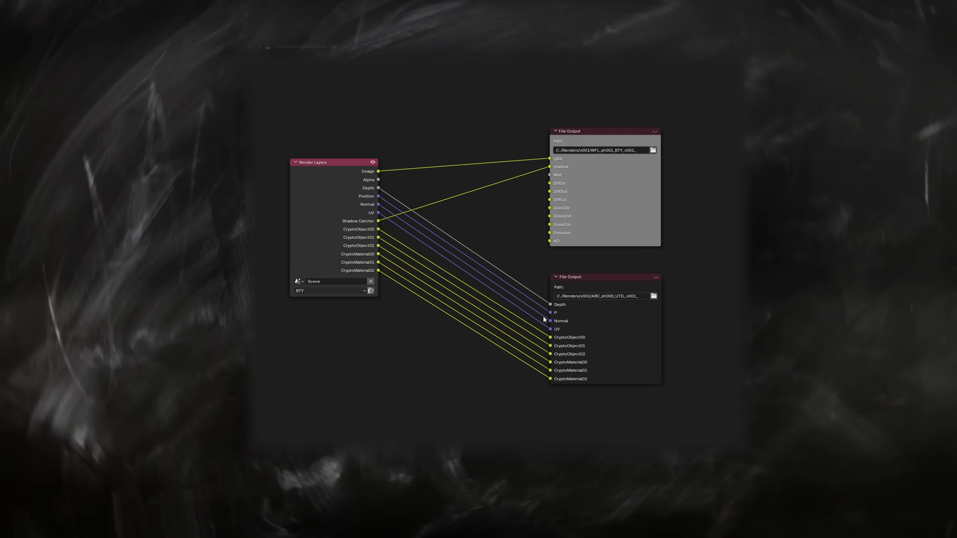